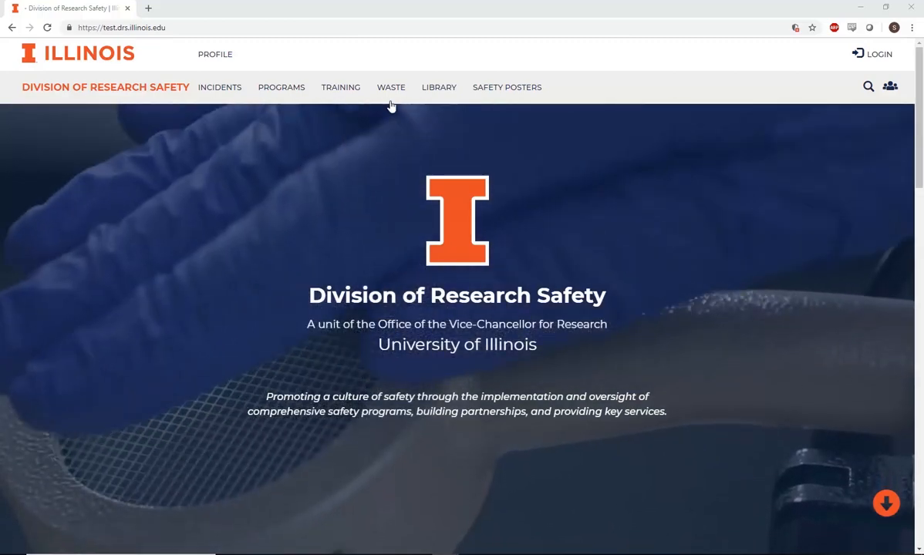
- Go to 'Request a Waste Pick Up' from the WASTE menu of the Research Safety site
left_click(390, 86)
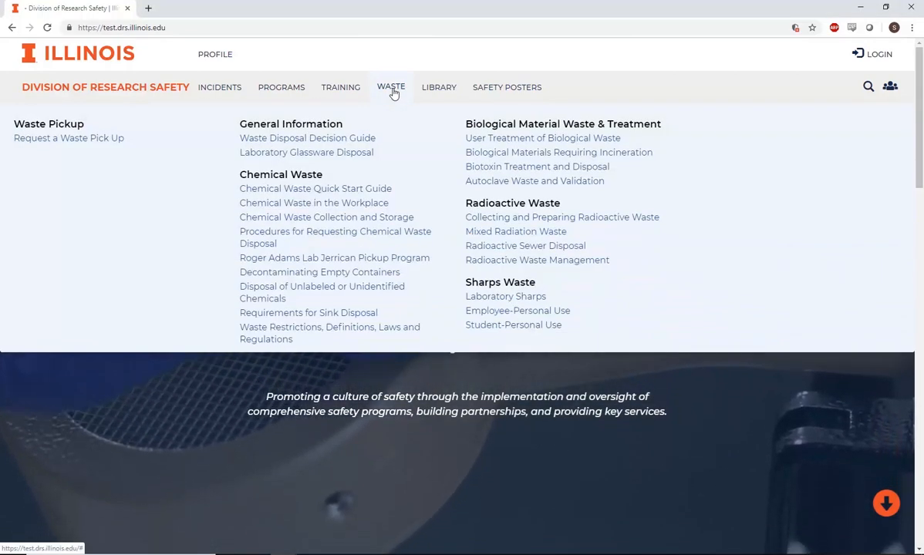
mouse_move(247, 114)
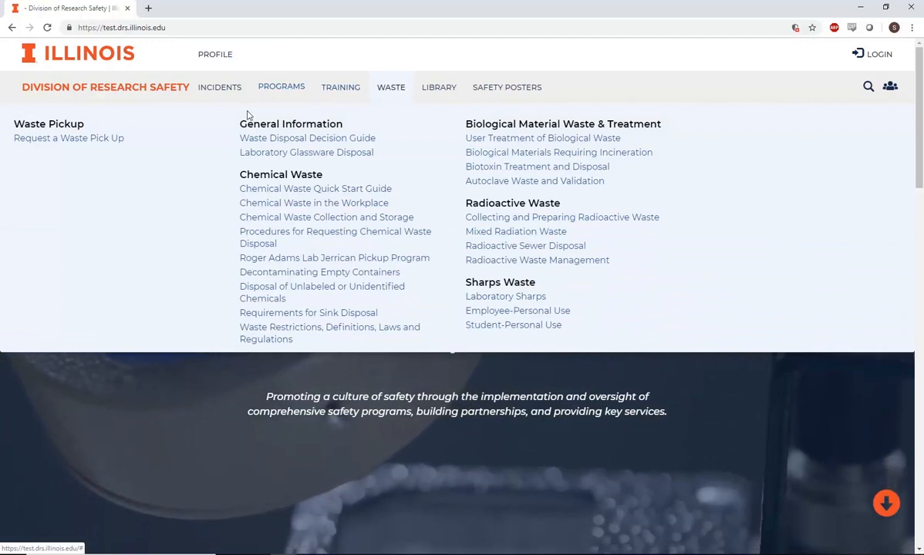
mouse_move(281, 86)
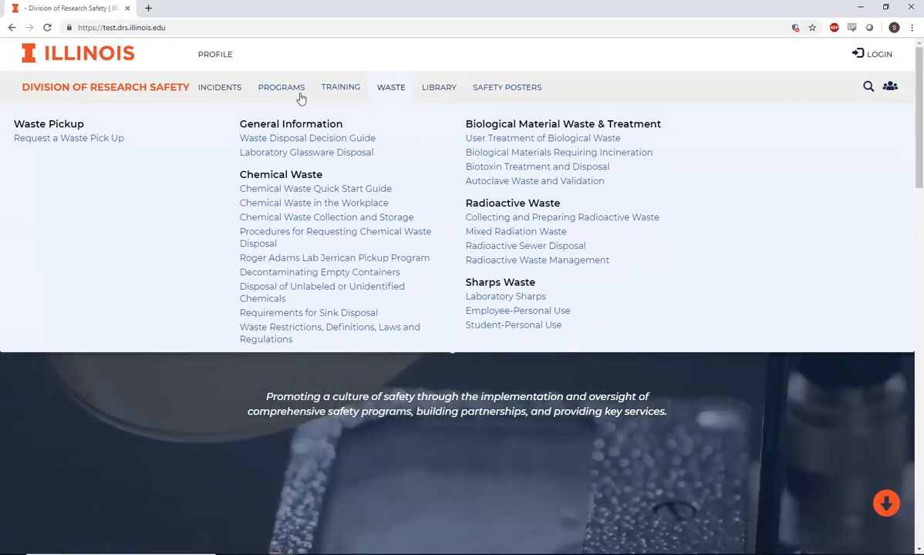
mouse_move(208, 159)
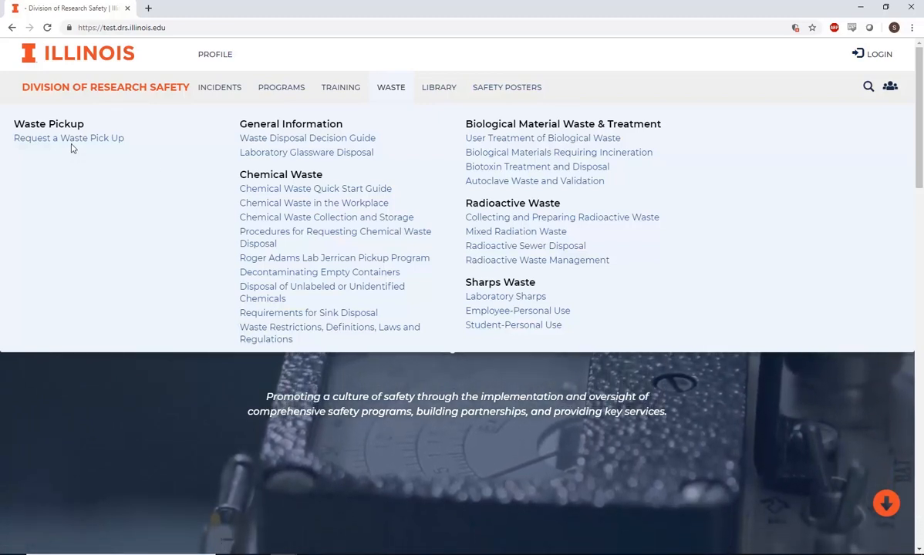
left_click(67, 137)
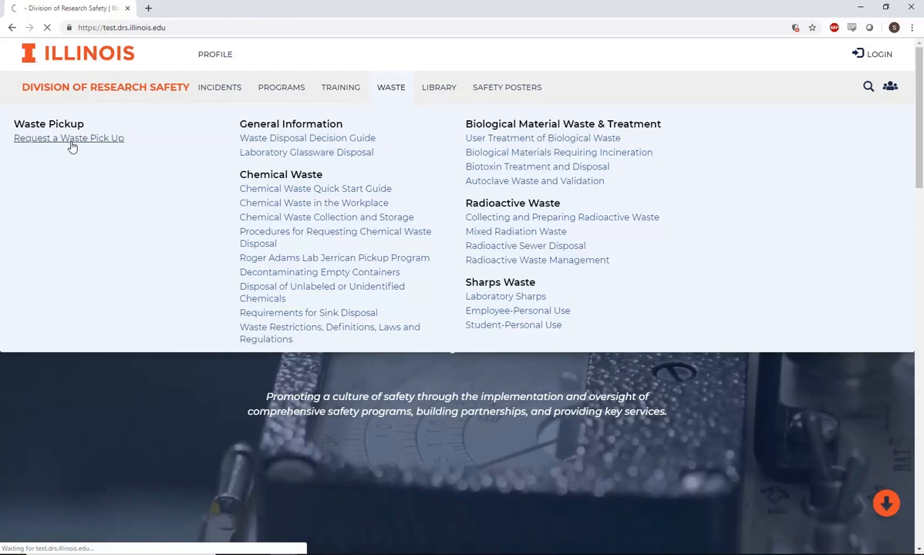
- Review the Request A Waste Pickup page and launch the Waste Management App from it
left_click(67, 139)
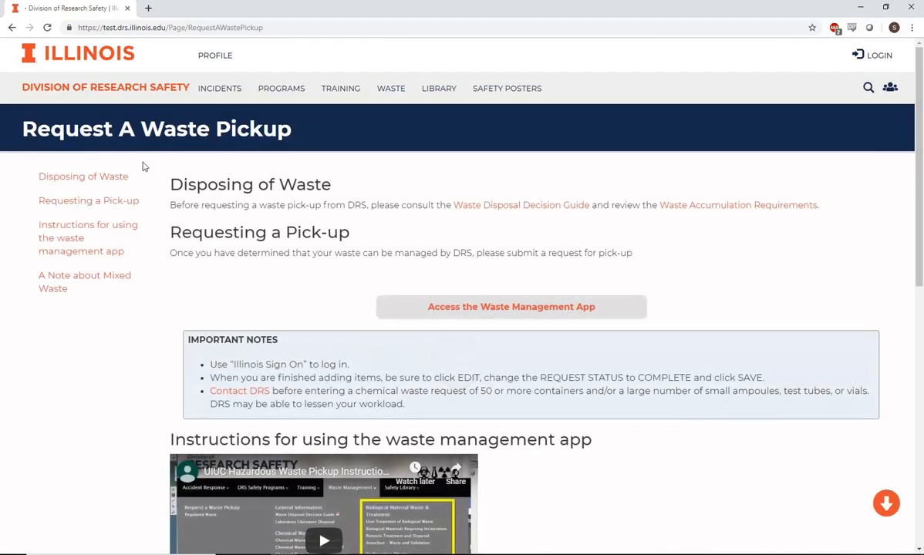
scroll("down", 3)
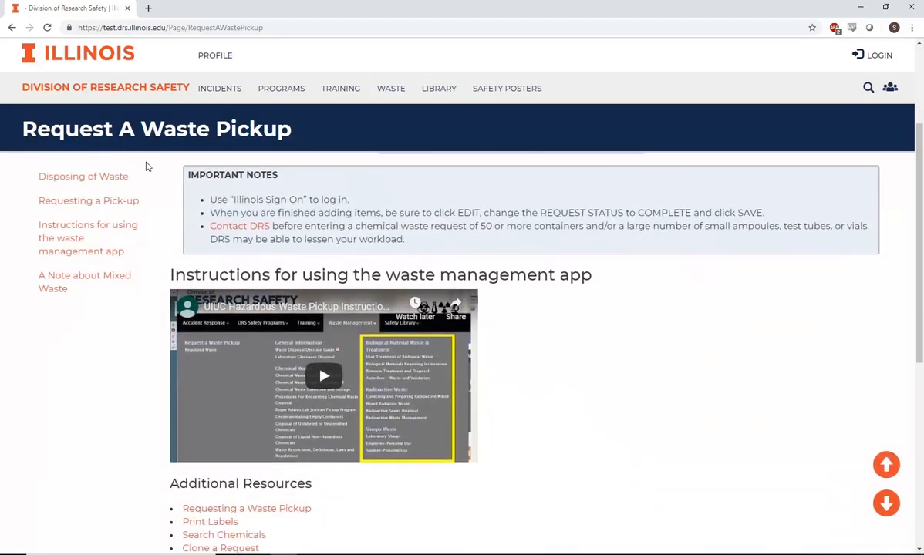
scroll("down", 3)
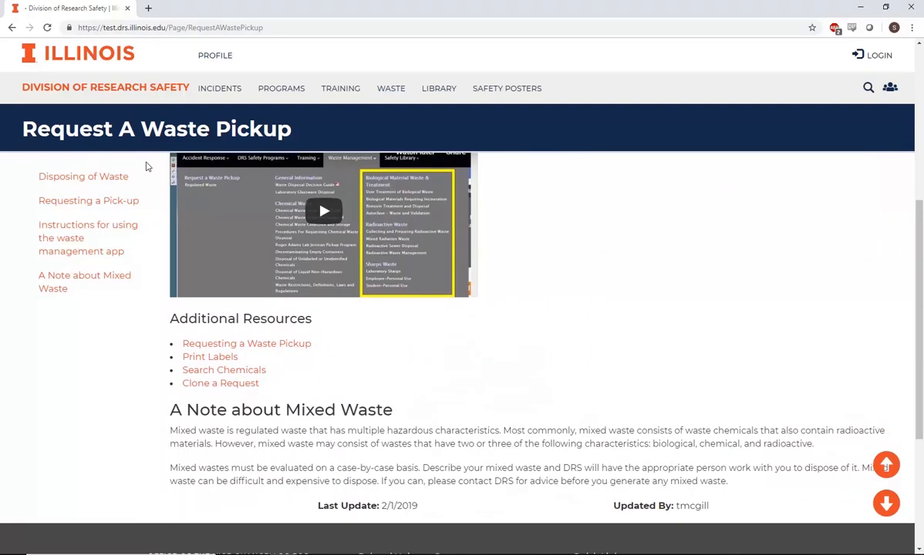
scroll("up", 3)
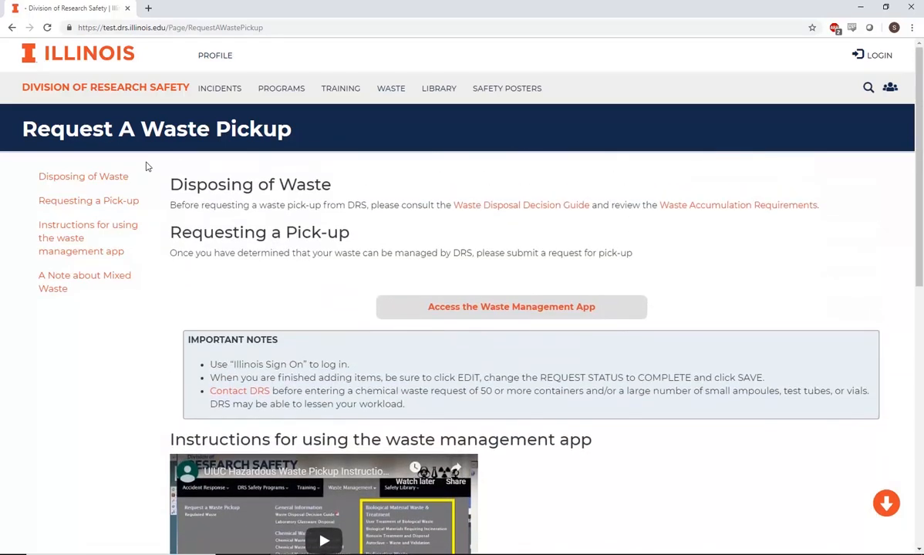
mouse_move(542, 327)
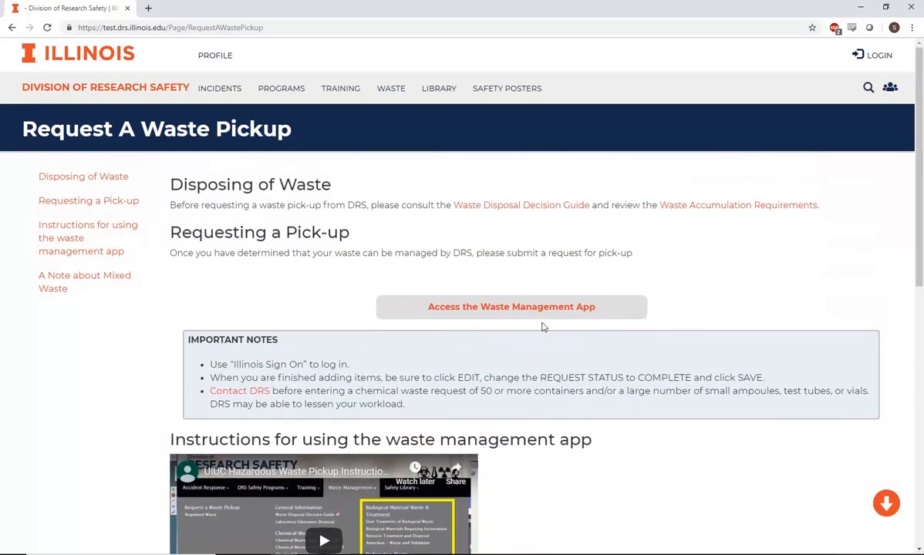
left_click(512, 305)
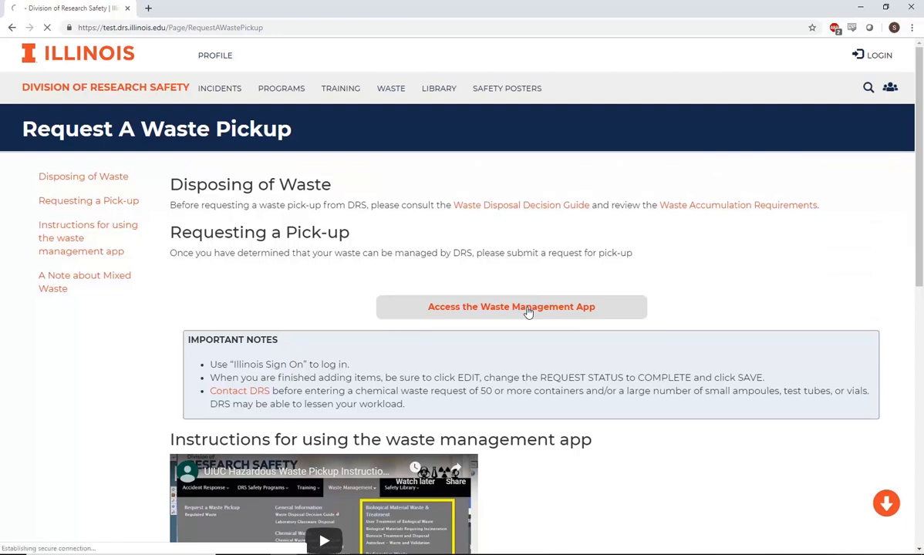
- Sign in to EMS via Illinois Sign On and reach the Waste Disposal Services home
left_click(512, 307)
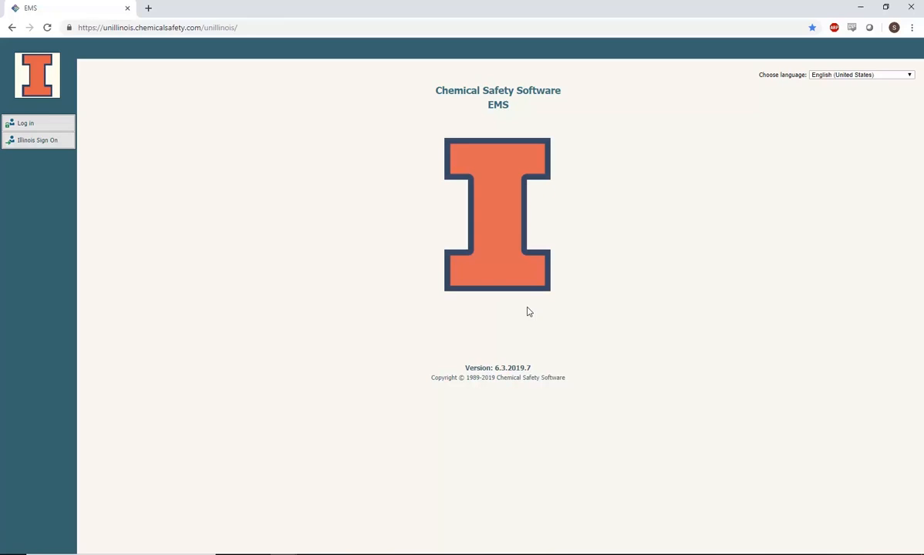
mouse_move(37, 139)
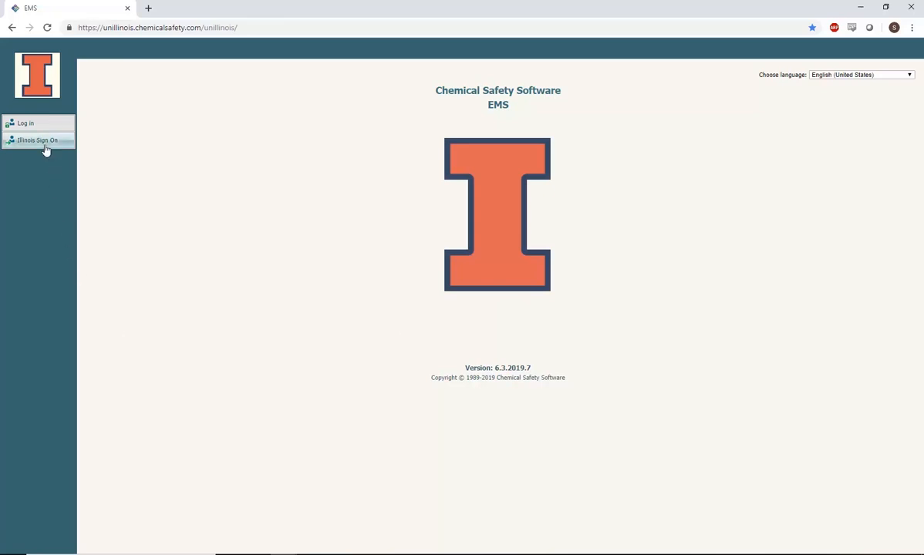
mouse_move(37, 139)
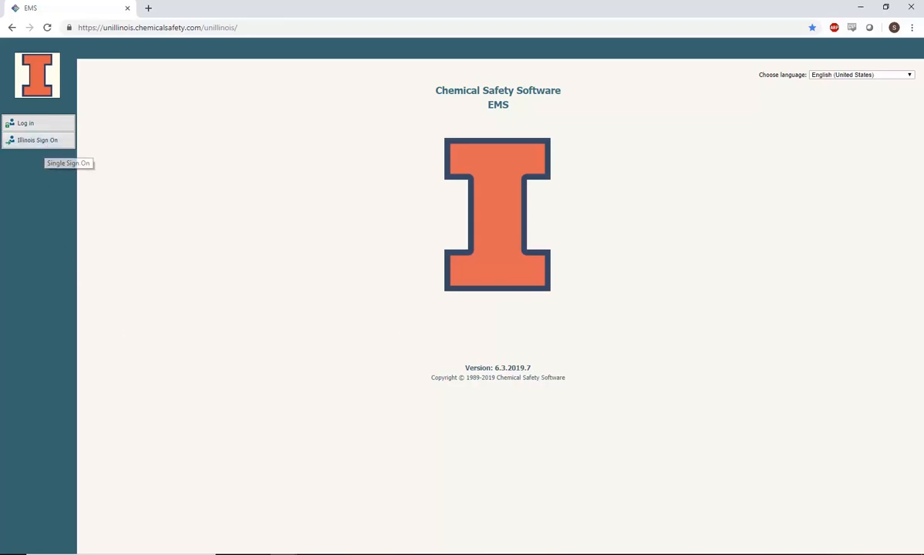
mouse_move(438, 194)
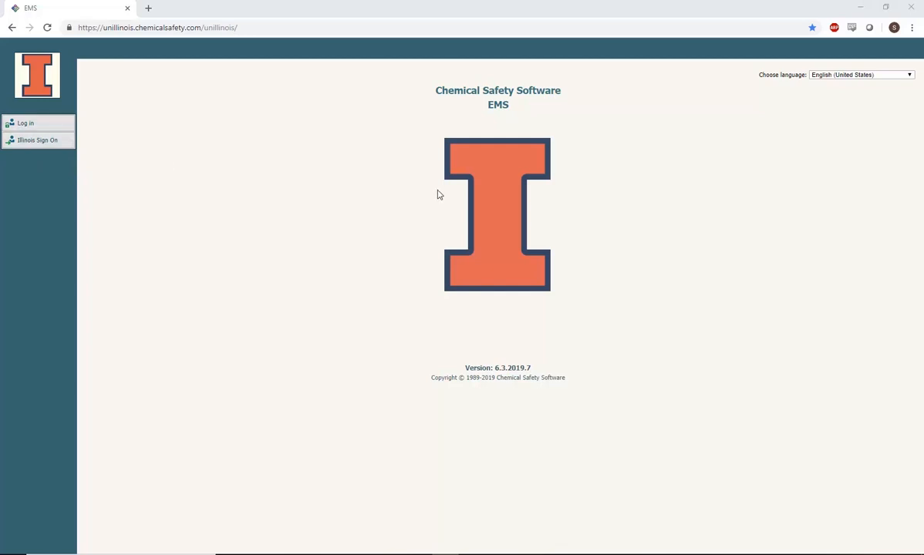
left_click(37, 139)
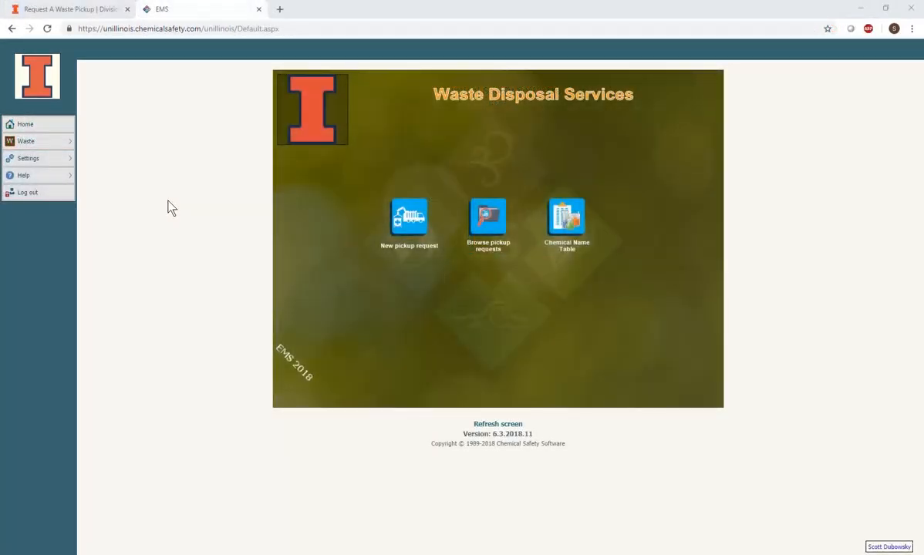
mouse_move(409, 223)
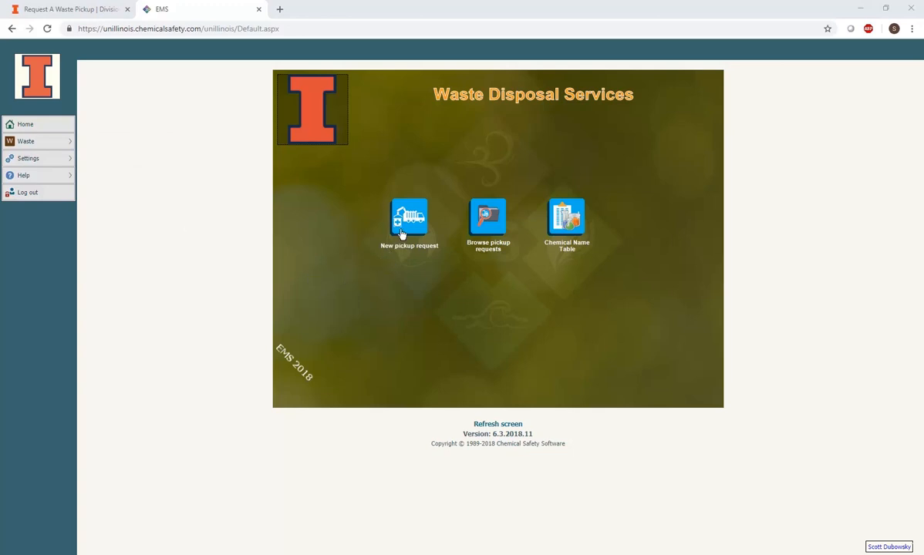
- Start a blank Pickup Request form with requester details prefilled
left_click(487, 217)
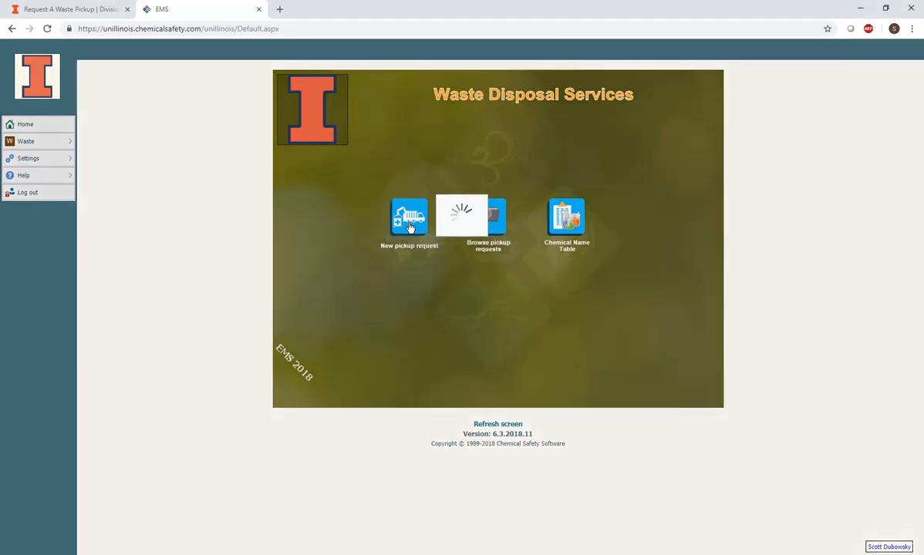
left_click(409, 216)
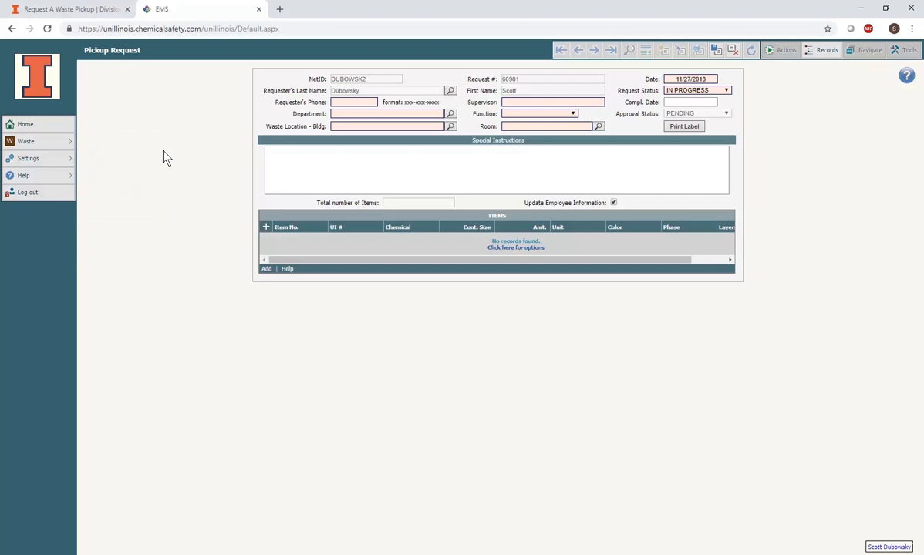
mouse_move(317, 85)
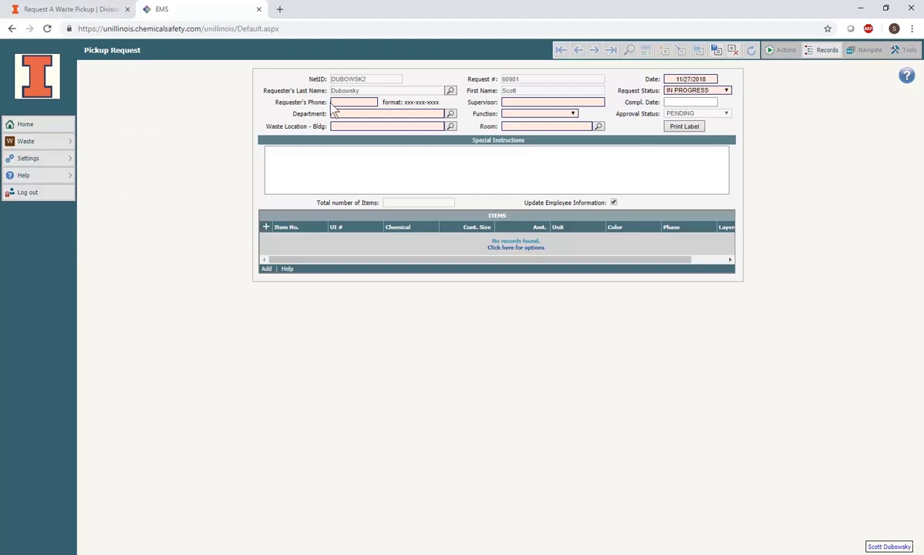
- Bring up the Department lookup and set its search condition to Contains
left_click(450, 114)
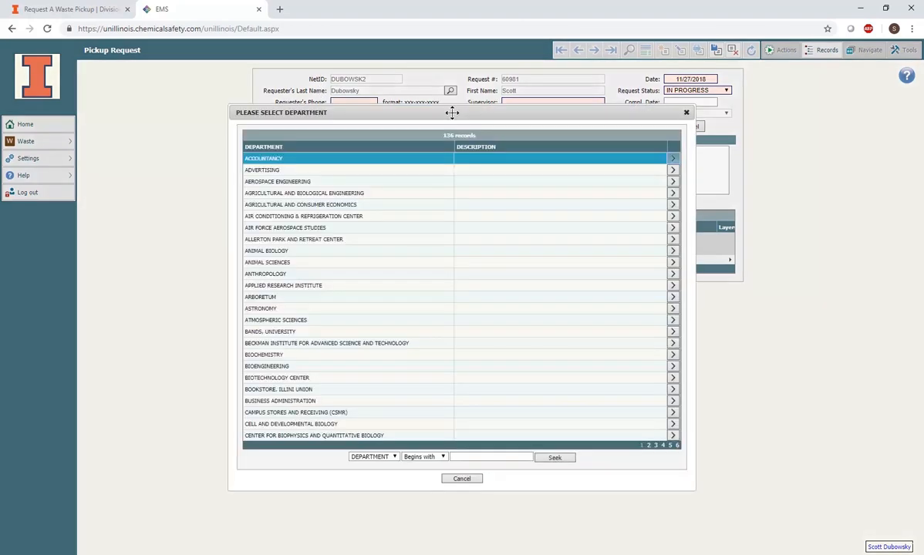
mouse_move(347, 342)
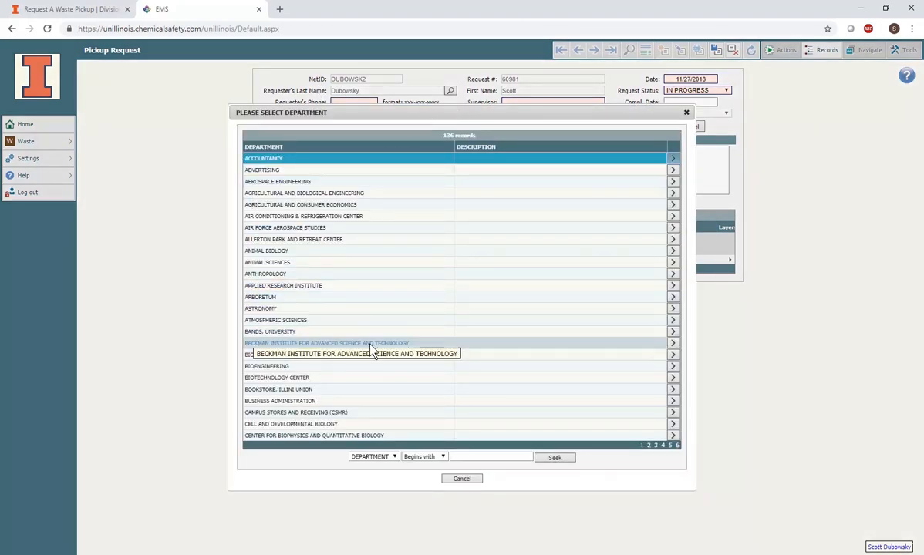
mouse_move(444, 456)
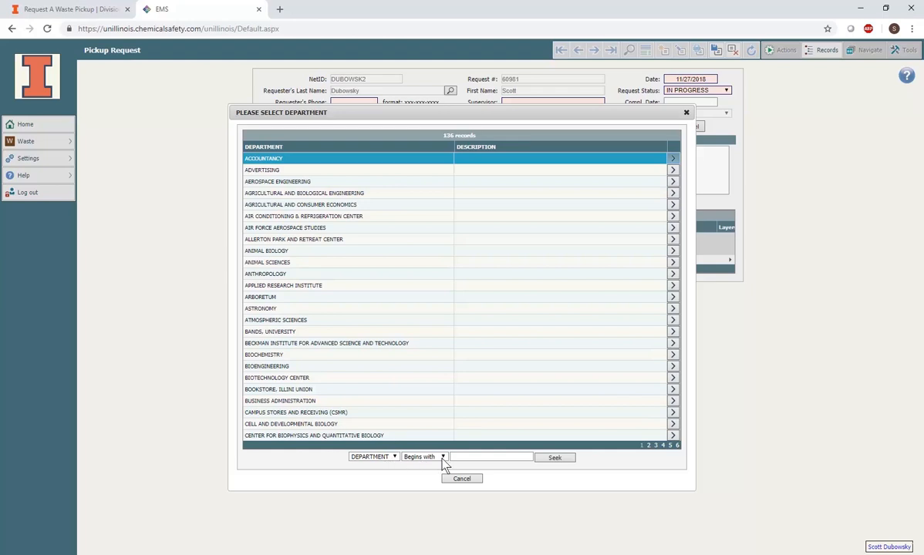
left_click(423, 457)
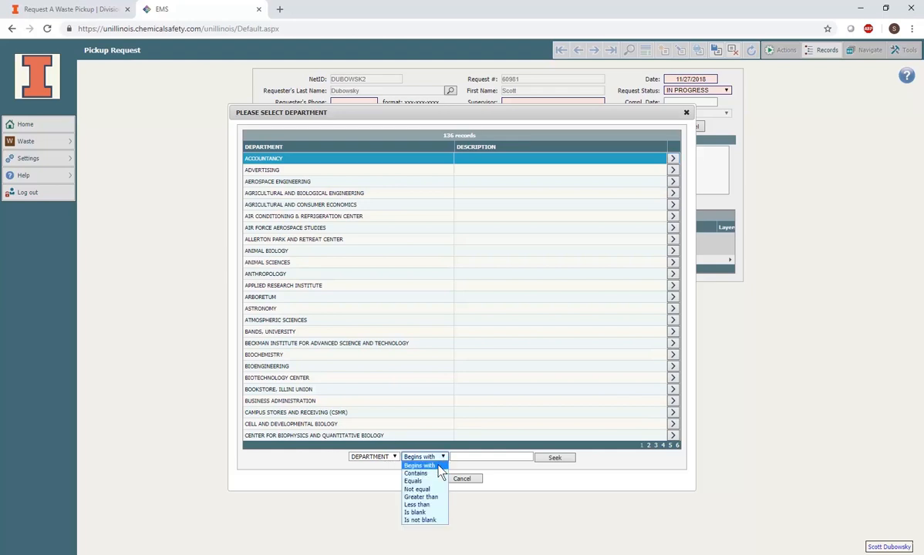
left_click(415, 471)
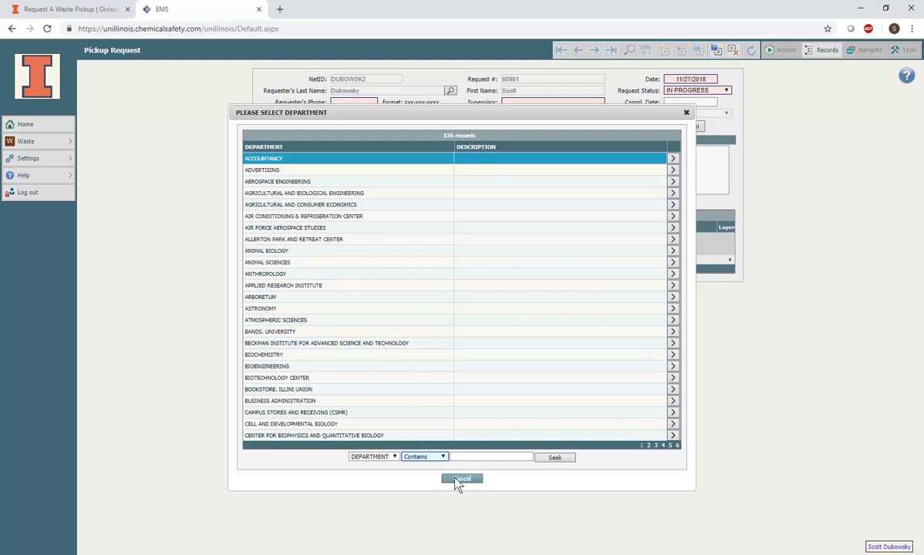
mouse_move(460, 485)
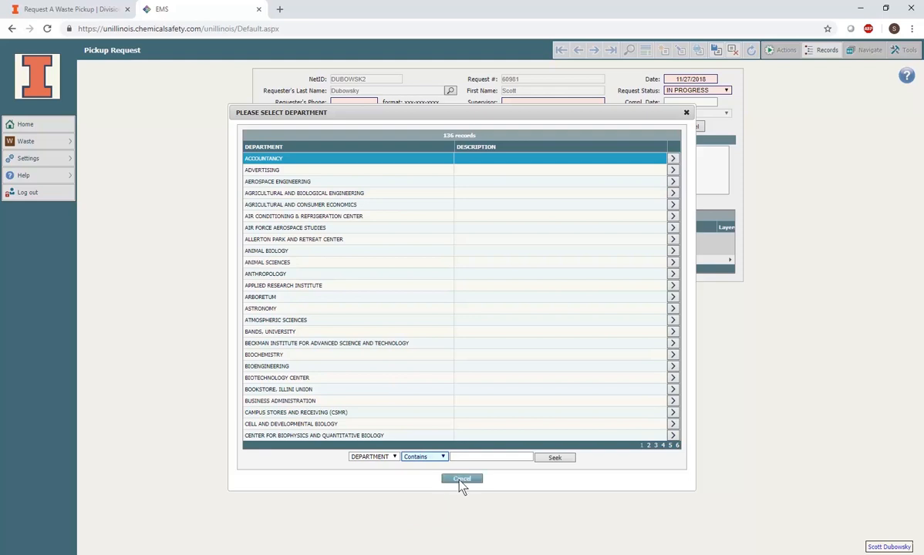
- Fill the request with building 217 CN Noyes Laboratory and supervisor Gruebele
left_click(461, 478)
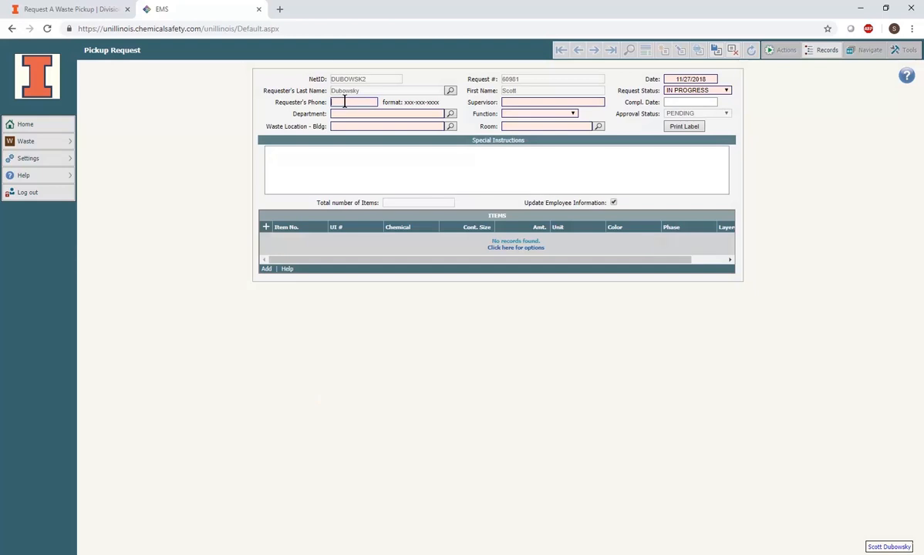
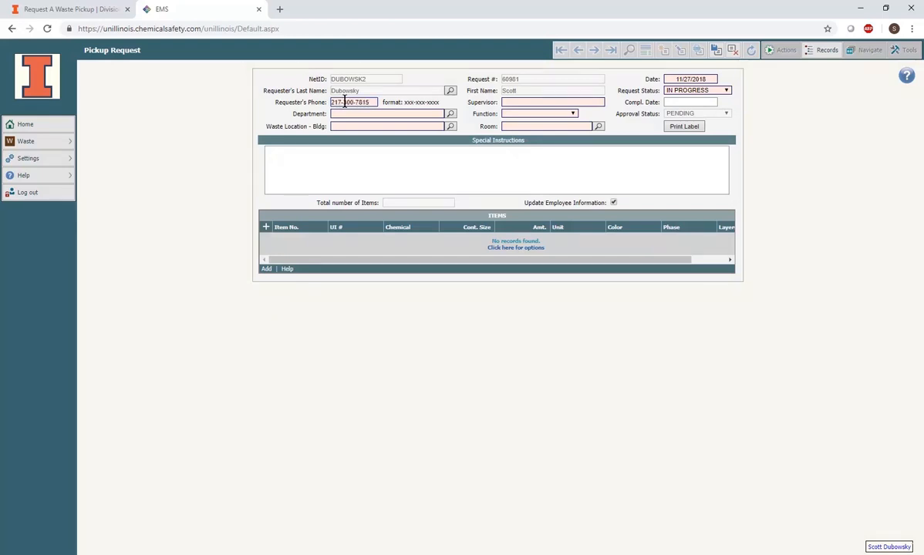
type("CN")
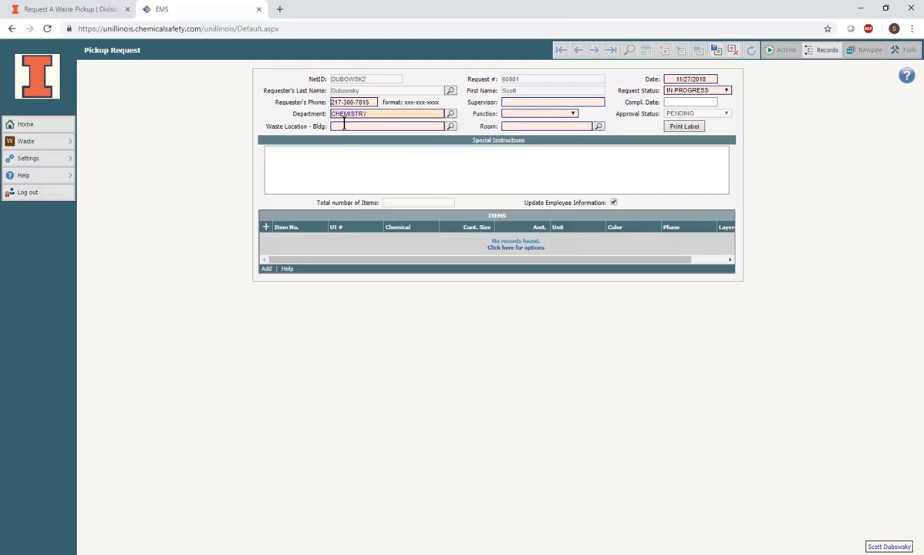
type("Noyes Laboratory of Chemistry")
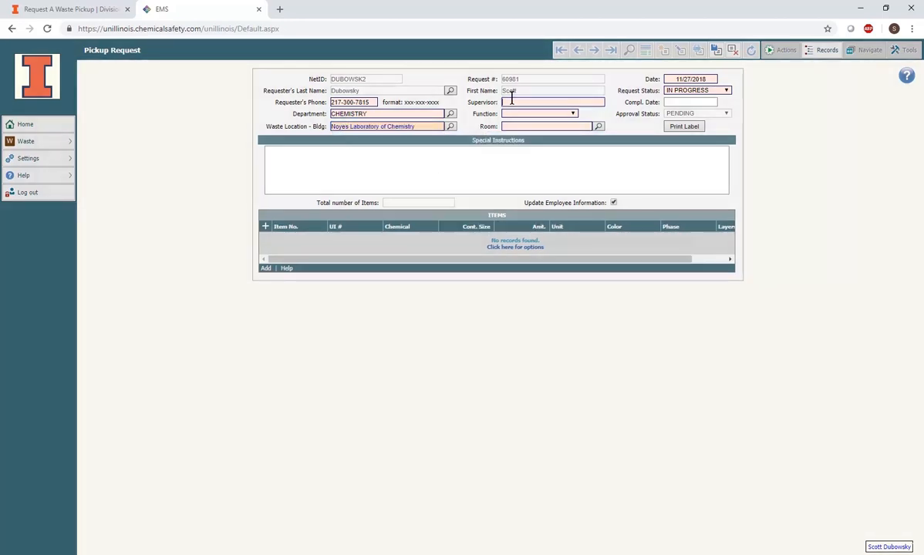
type("Gruebele")
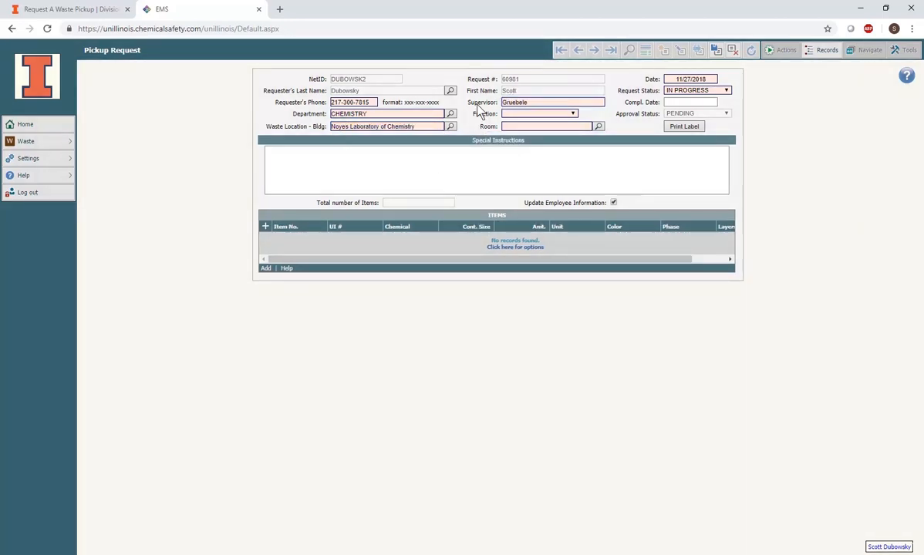
- Set Function to RESEARCH and Room 100, save the request, and begin adding an item
left_click(571, 114)
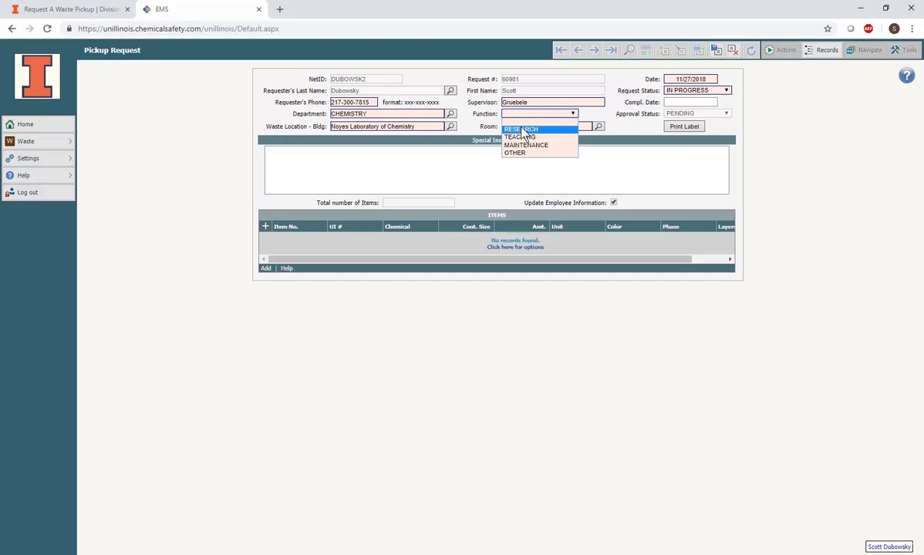
left_click(521, 128)
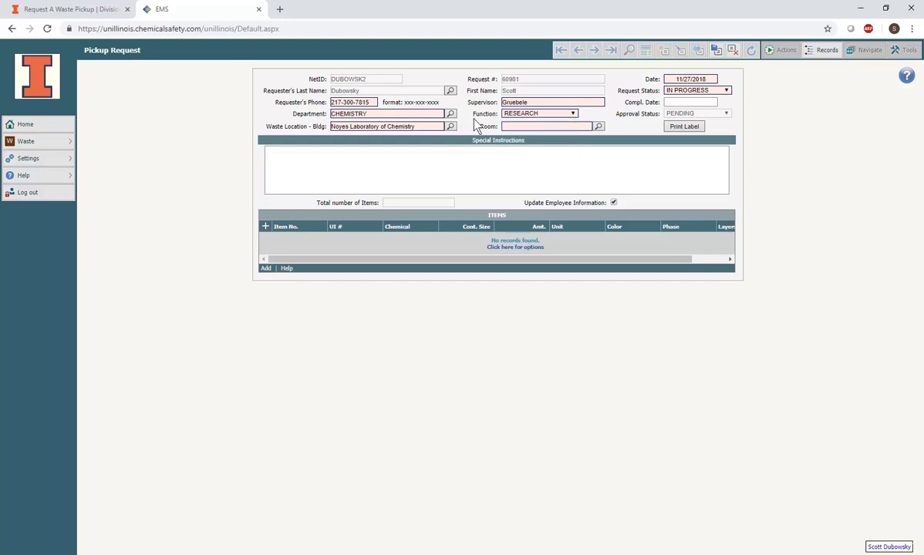
type("100")
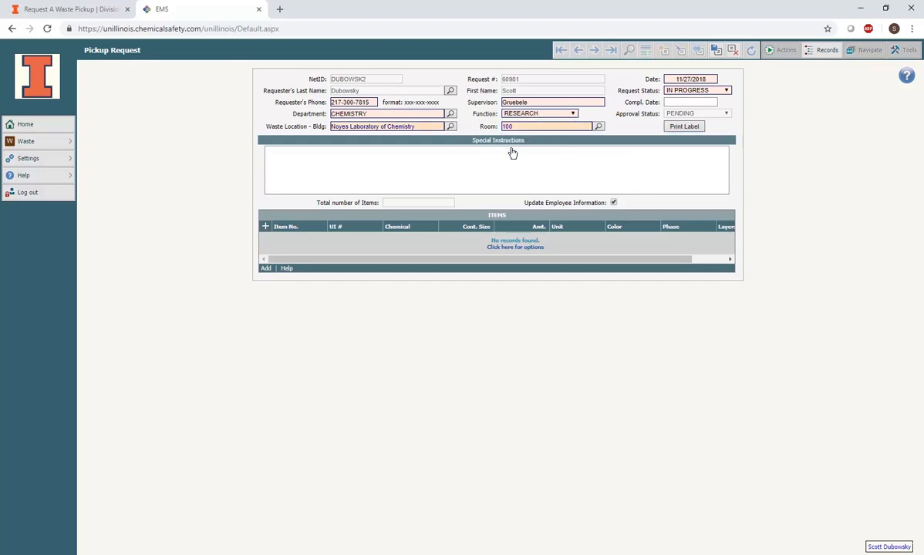
mouse_move(615, 121)
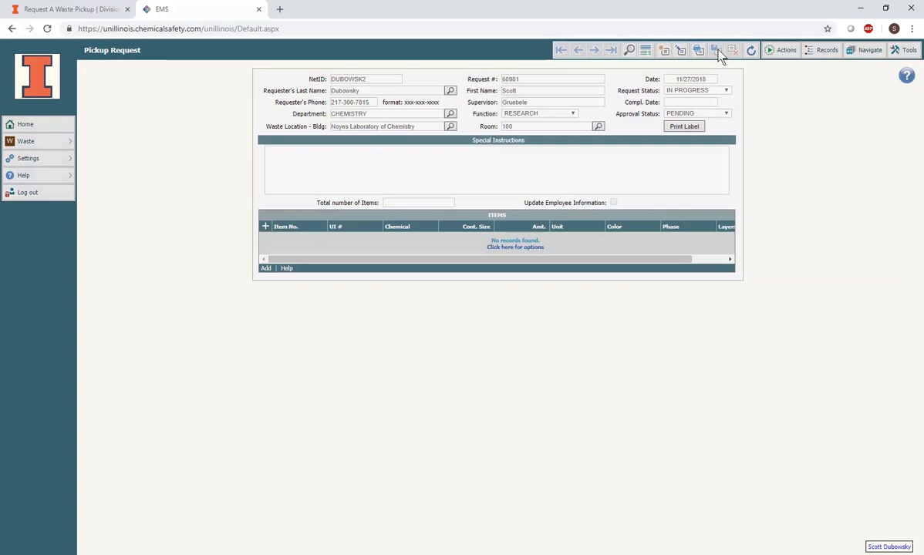
mouse_move(717, 50)
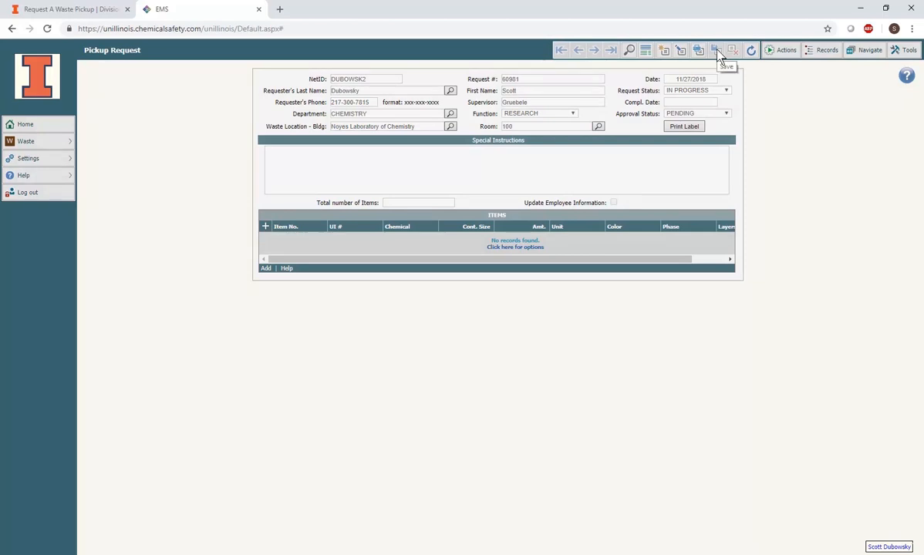
mouse_move(716, 56)
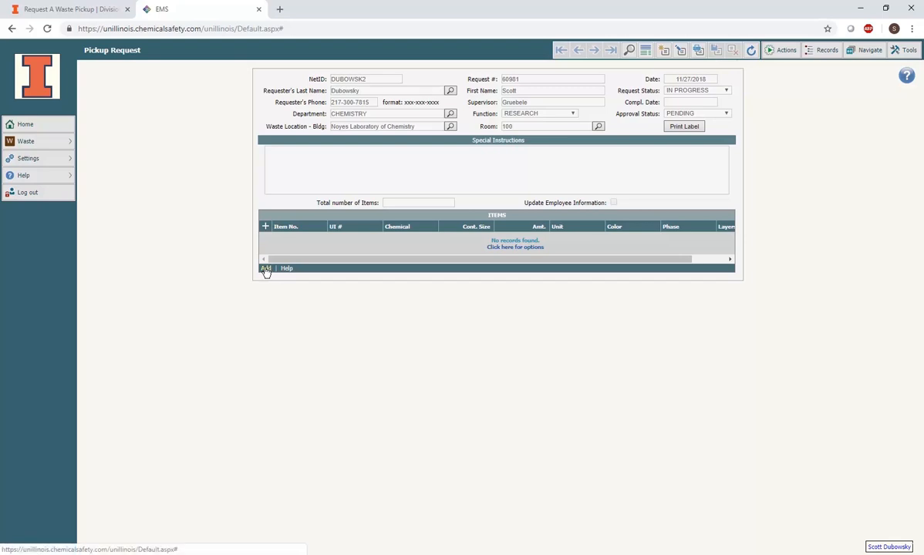
left_click(265, 268)
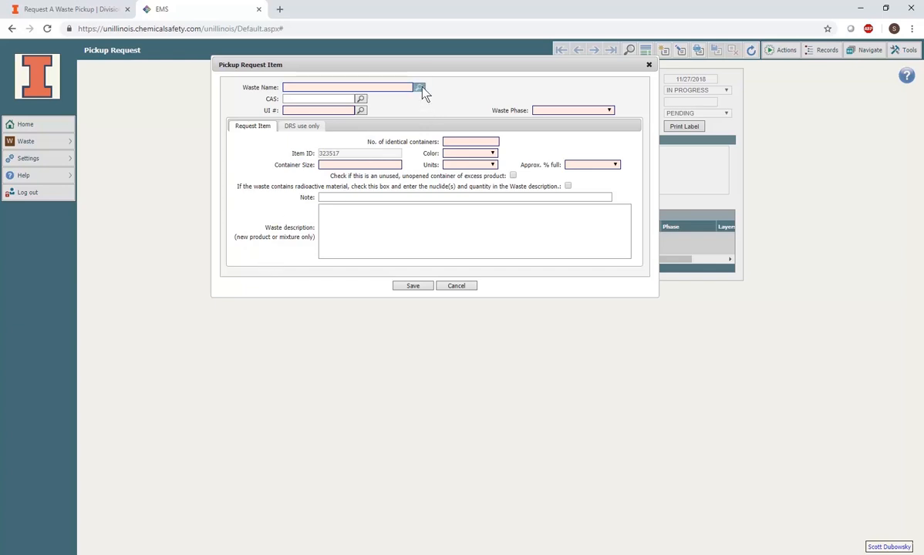
- Search the Waste Name lookup by Chem. Name beginning with 'Metha'
left_click(420, 86)
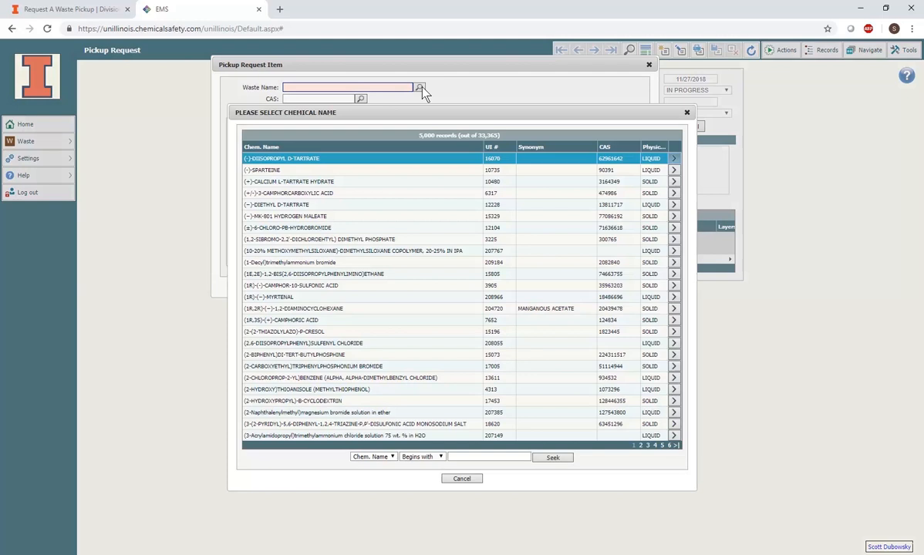
mouse_move(389, 456)
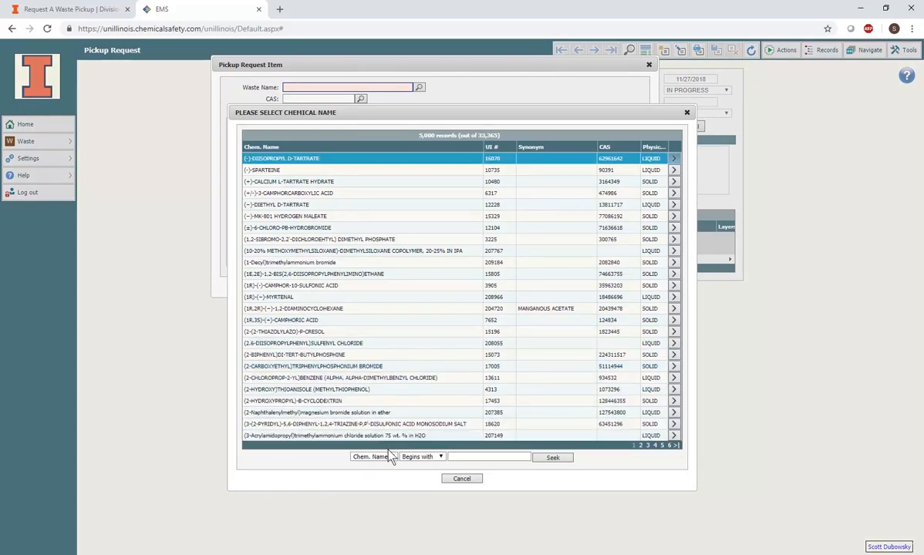
left_click(373, 456)
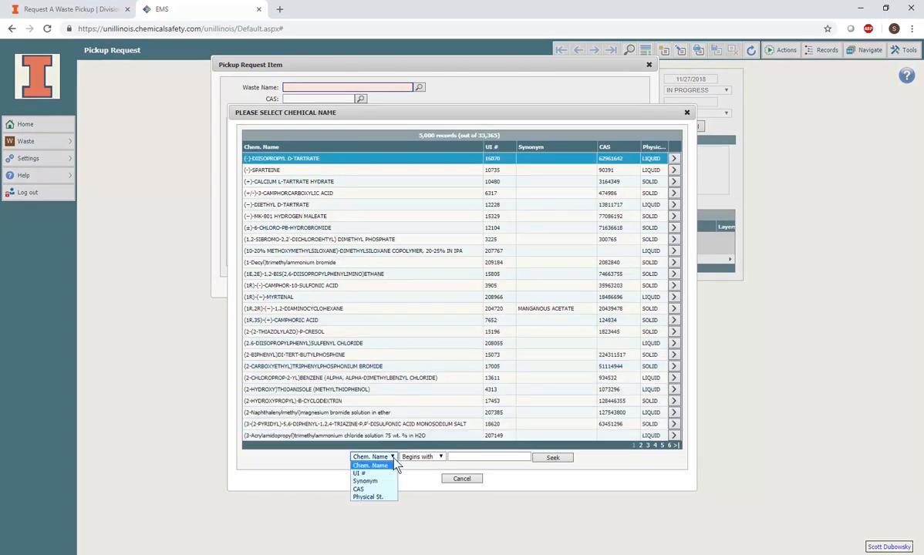
mouse_move(395, 469)
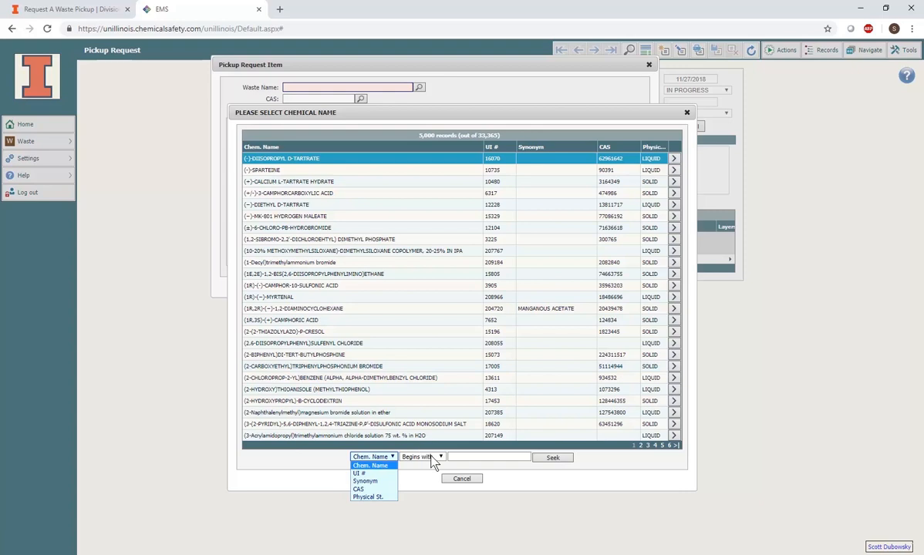
left_click(441, 457)
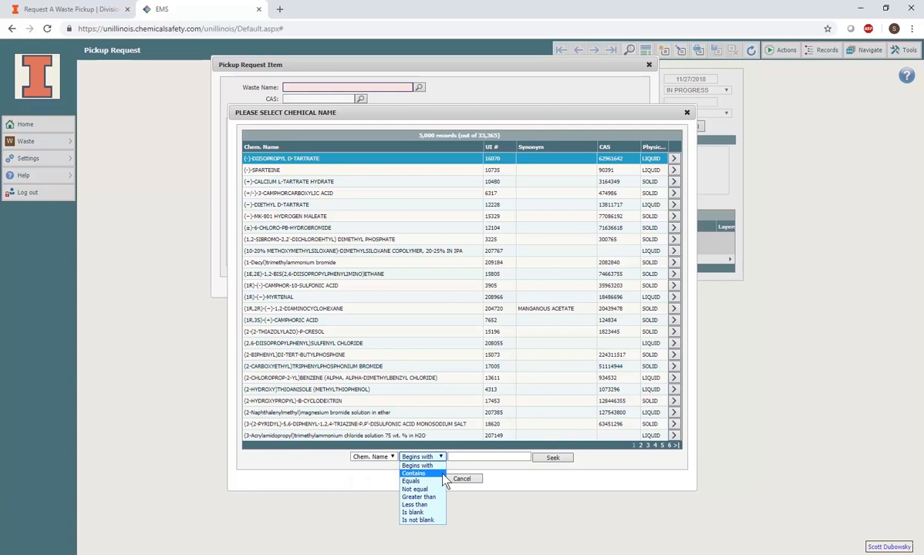
left_click(422, 456)
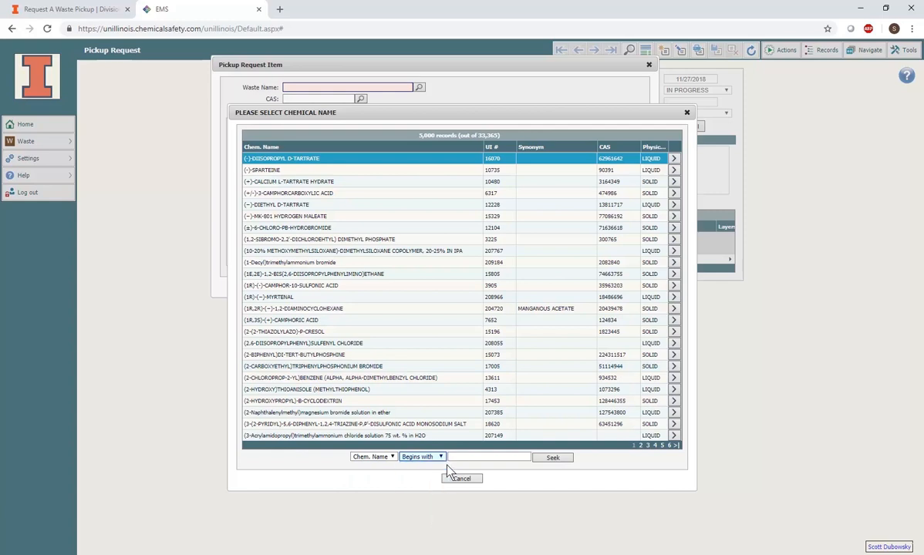
type("Metha")
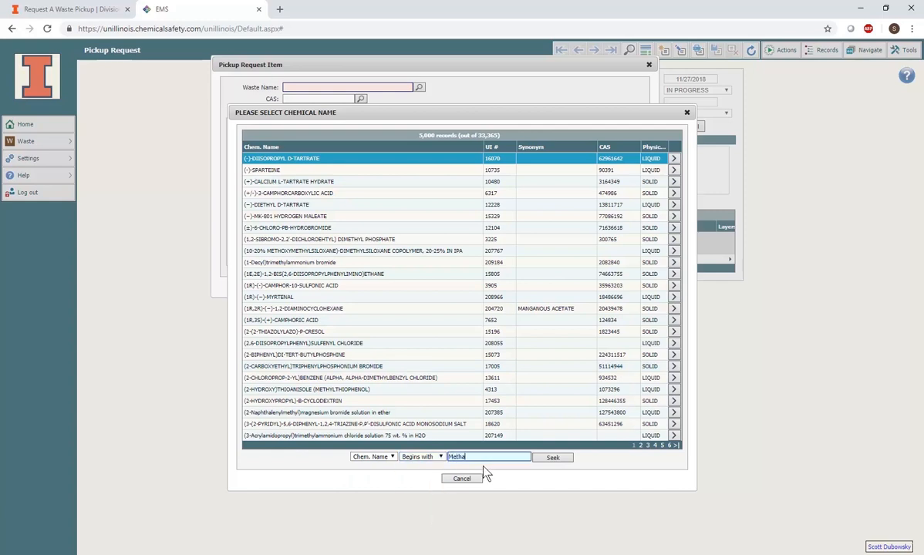
left_click(552, 457)
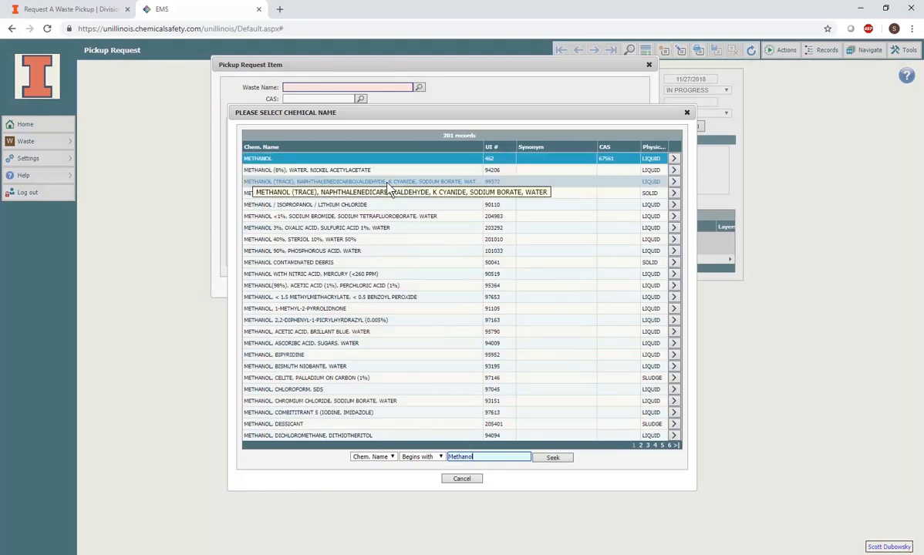
mouse_move(347, 423)
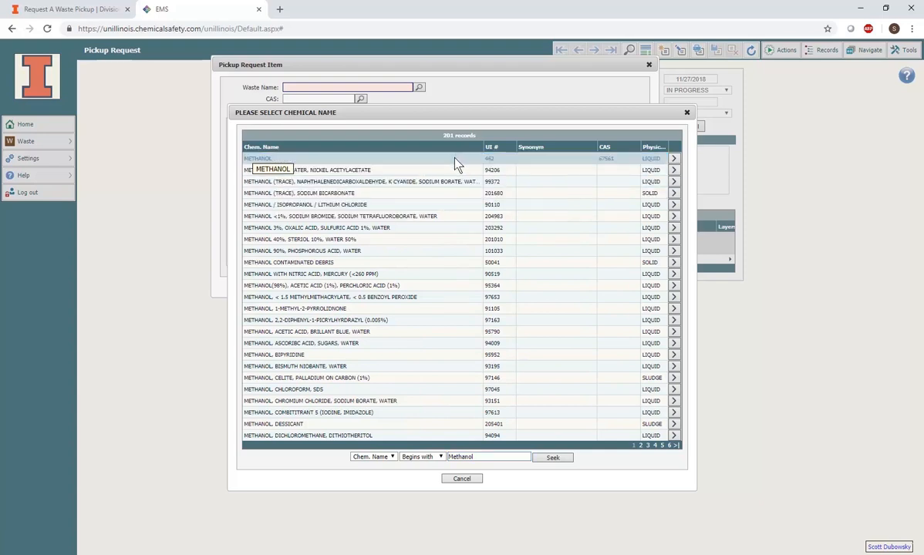
- Choose the plain METHANOL entry as the item's waste name
left_click(347, 157)
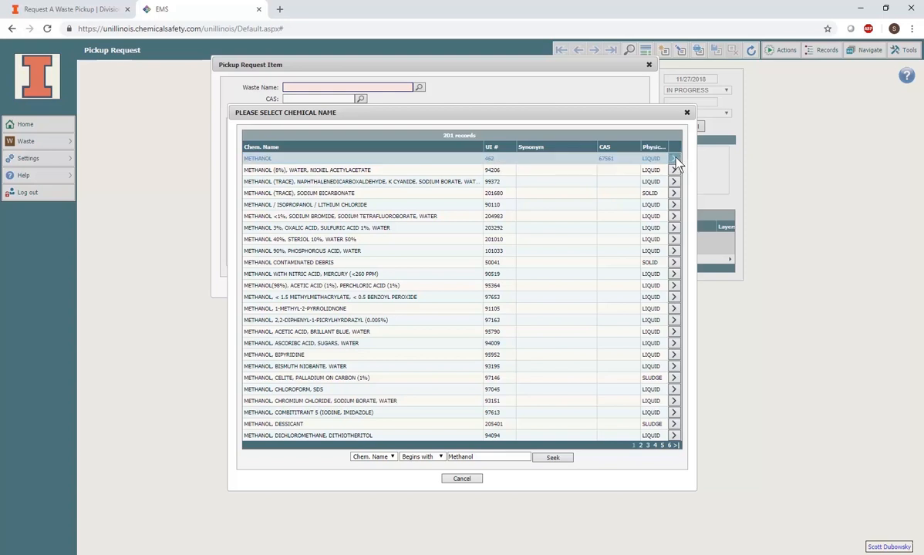
left_click(674, 157)
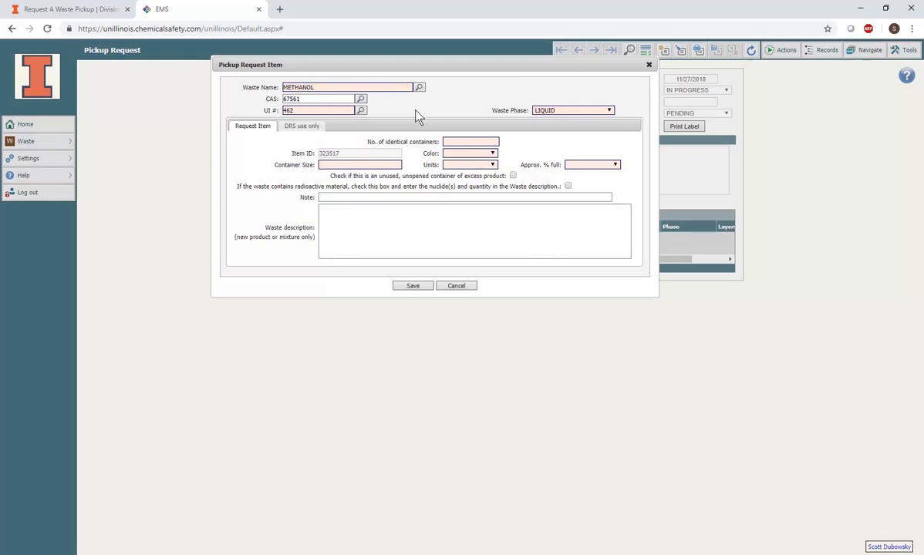
mouse_move(592, 120)
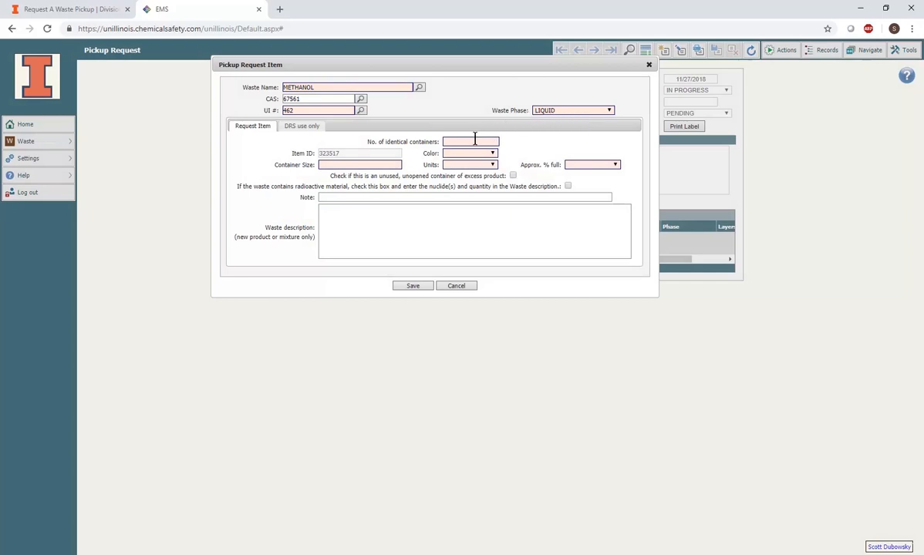
- Set the methanol item to quantity 1, phase LIQUID, color CLEAR, units L LITERS, 75% full
type("1")
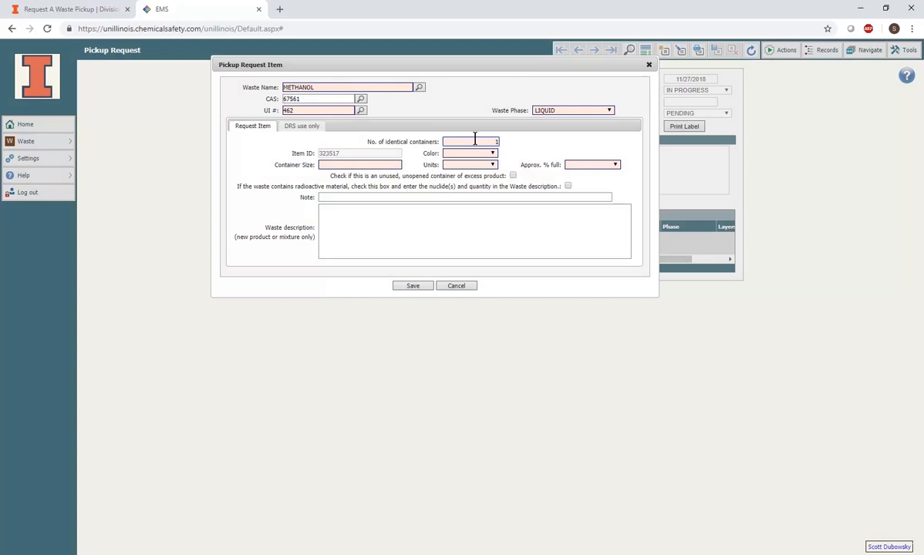
left_click(608, 111)
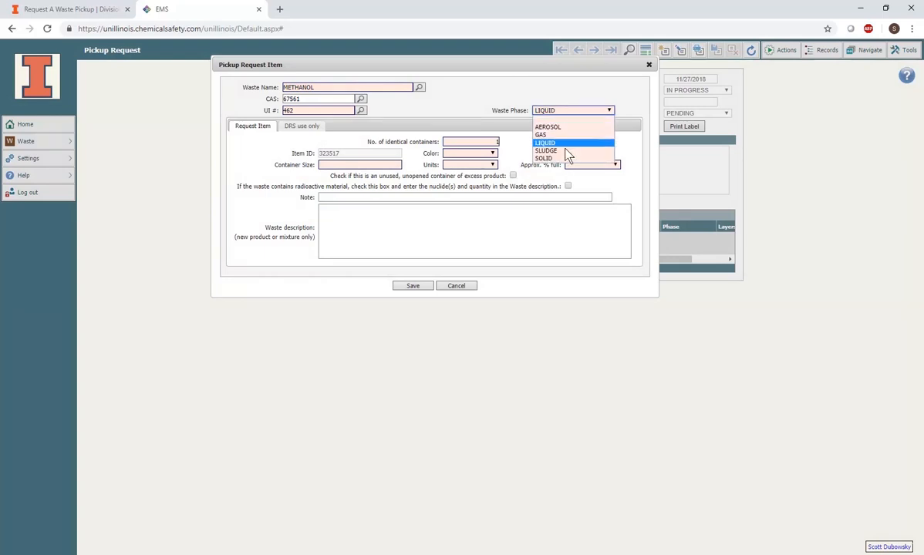
left_click(544, 142)
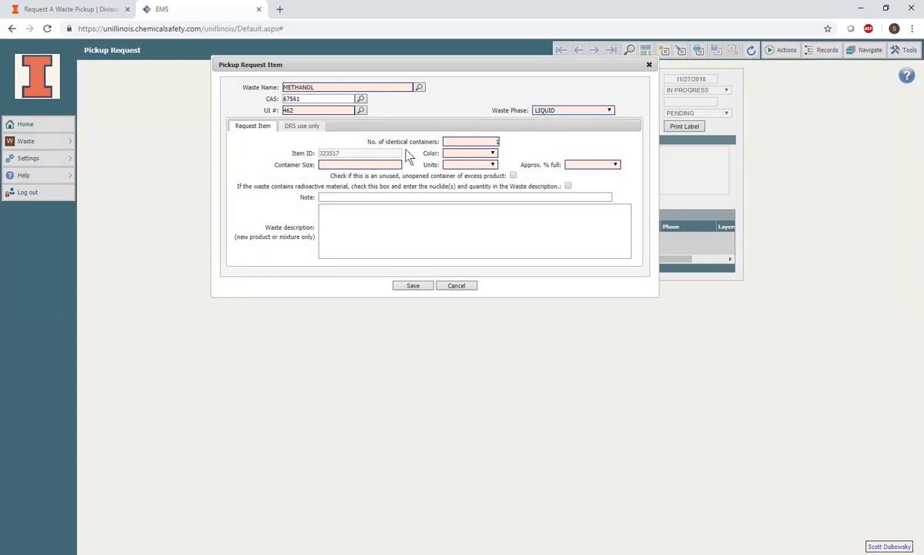
left_click(470, 153)
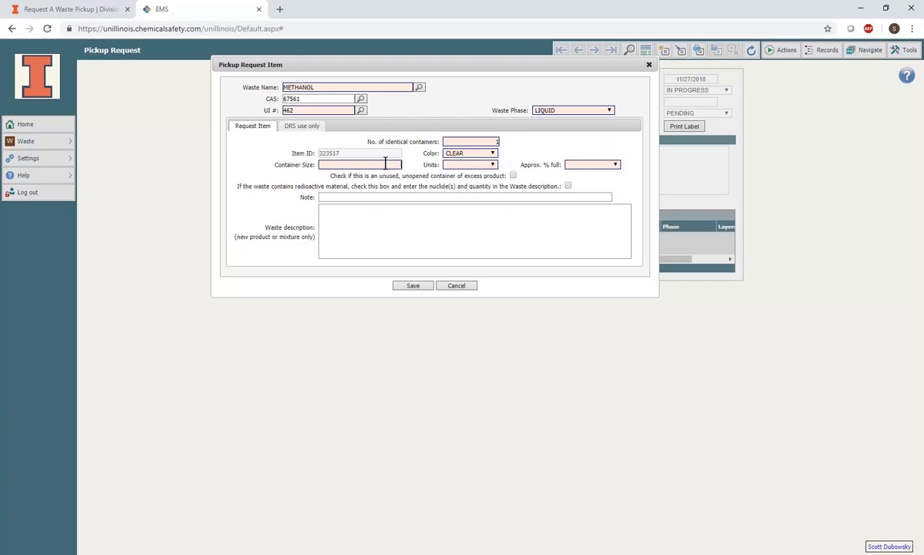
left_click(492, 165)
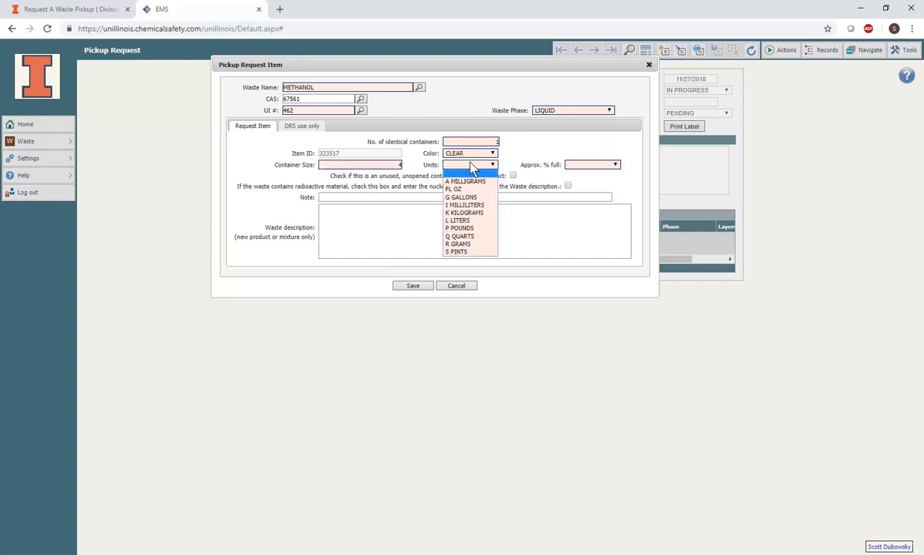
left_click(456, 221)
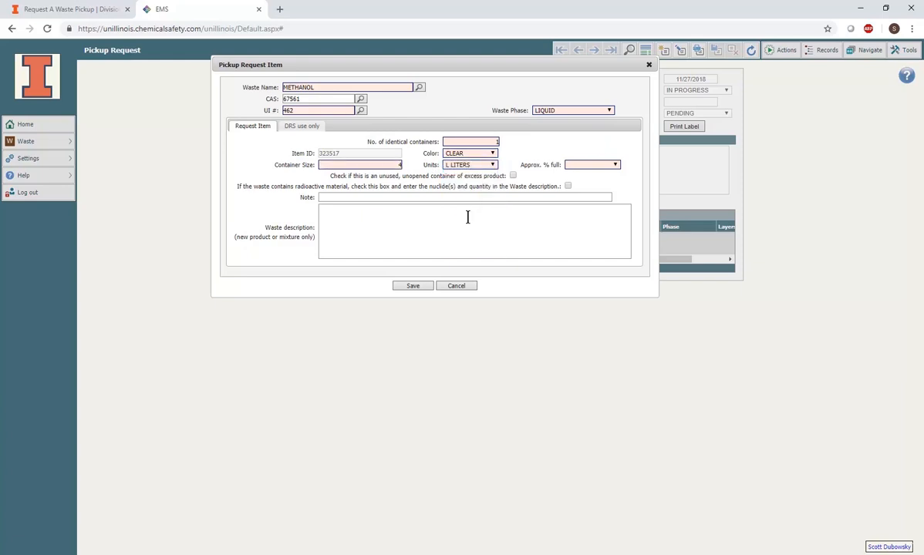
left_click(614, 163)
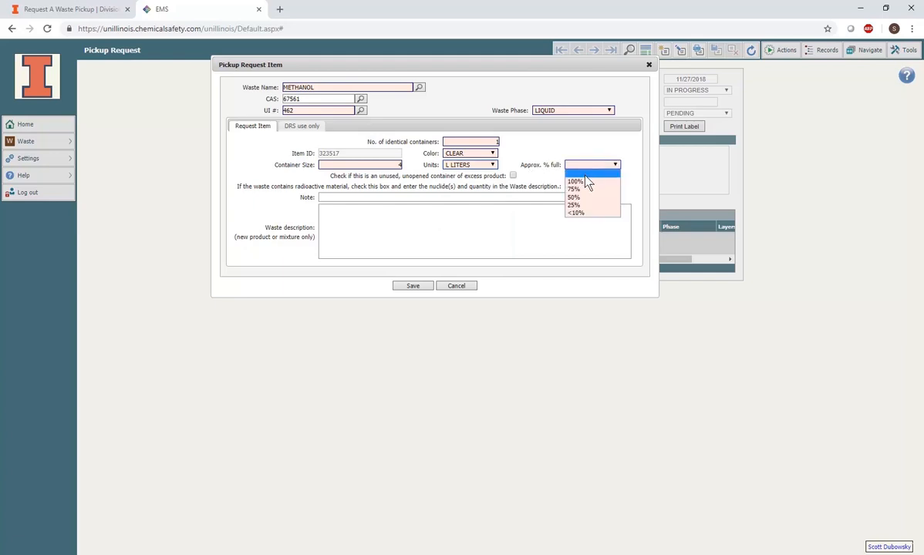
left_click(574, 188)
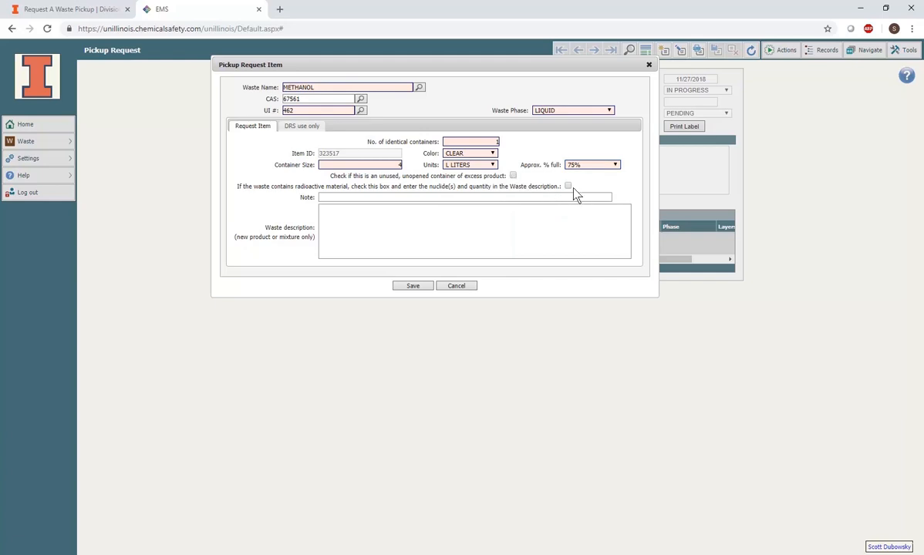
mouse_move(573, 192)
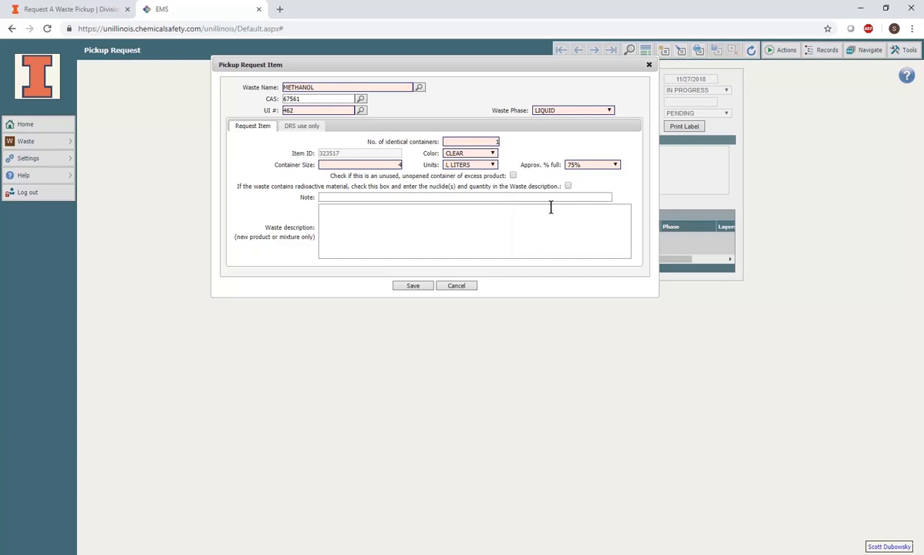
- Enter a detailed waste description and save the METHANOL item into the request
type("Detailed waste descr")
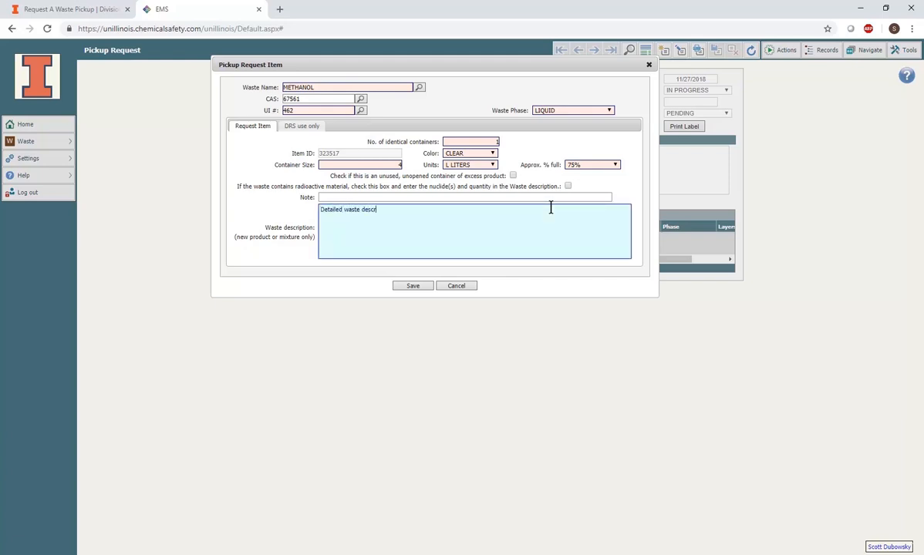
type("iption.")
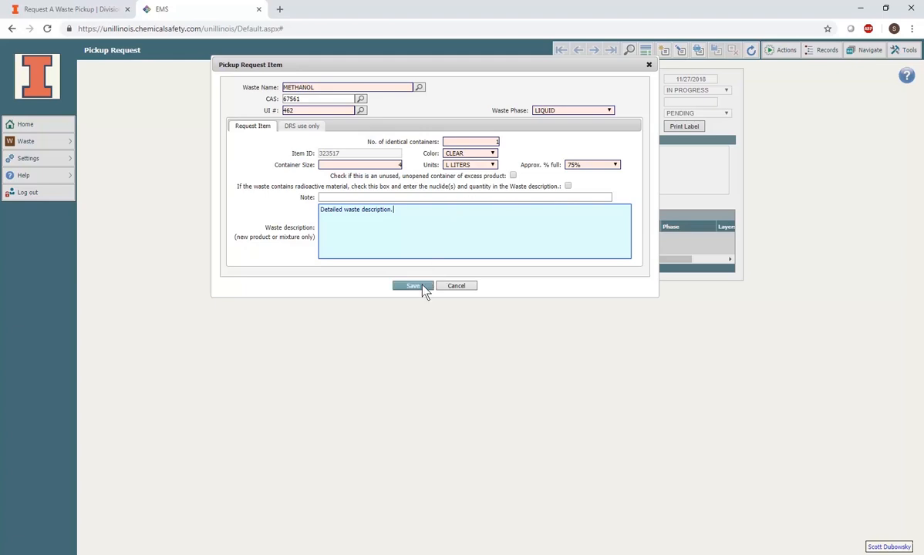
left_click(413, 285)
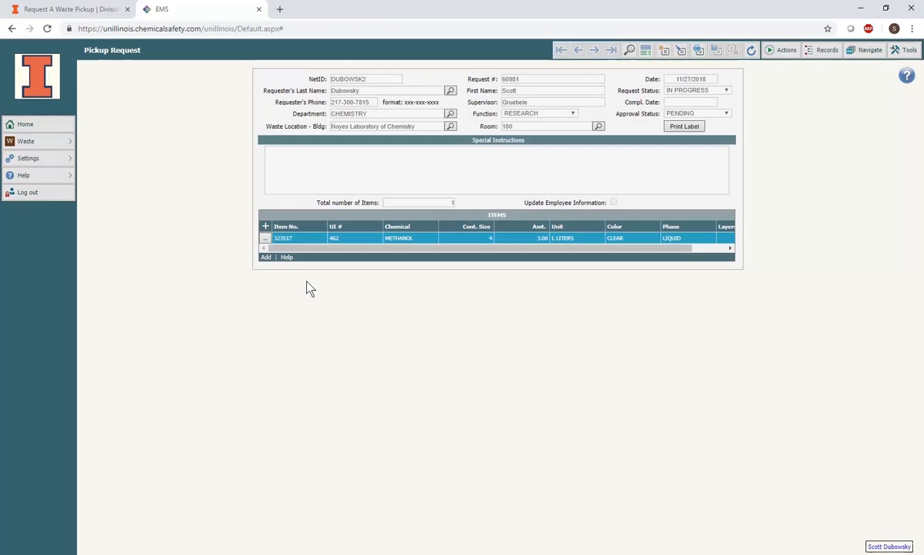
mouse_move(301, 207)
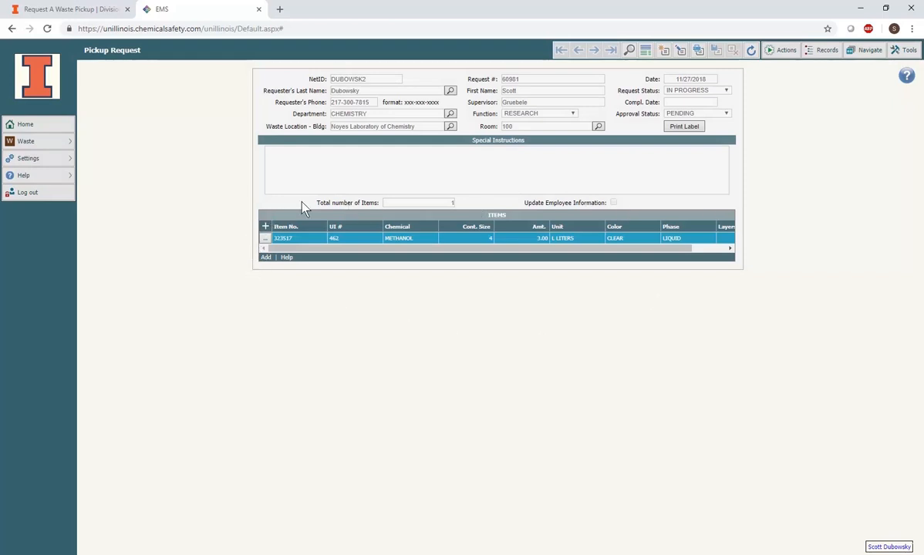
left_click(265, 256)
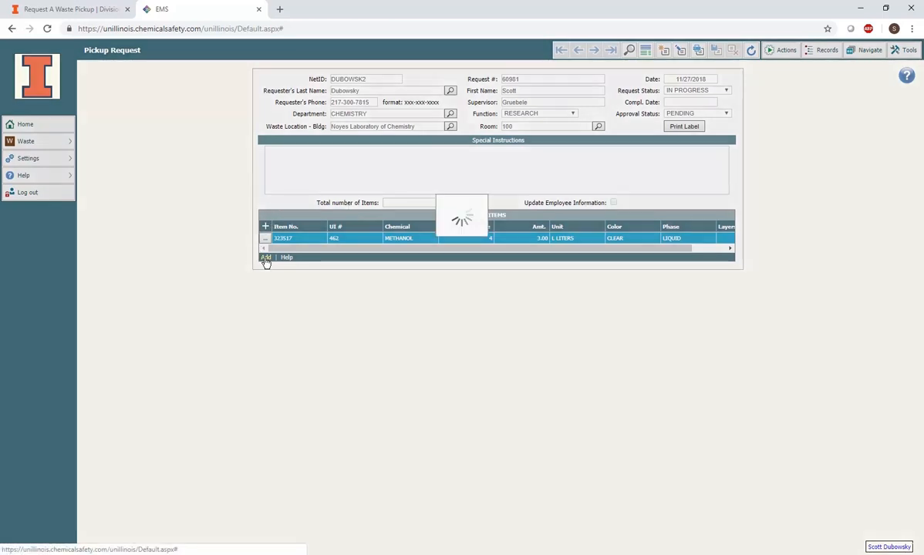
left_click(265, 257)
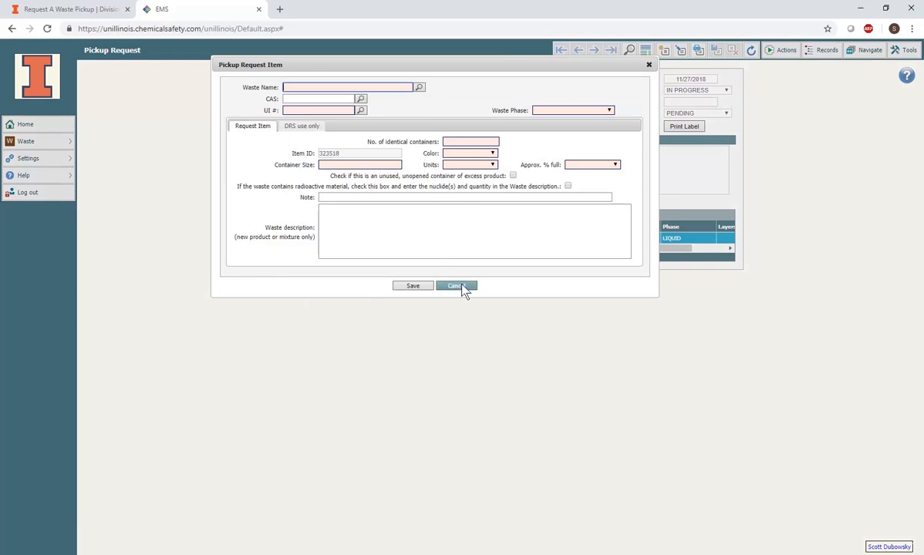
left_click(457, 285)
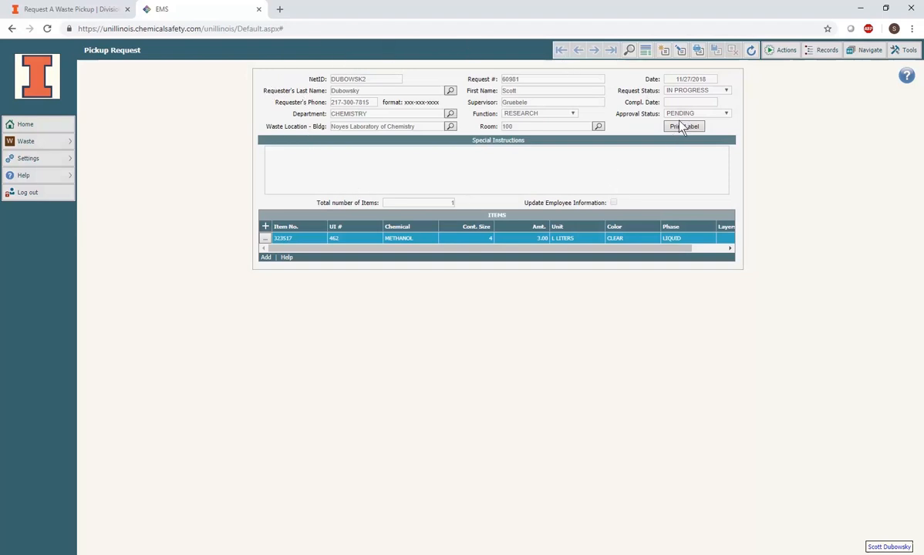
mouse_move(679, 56)
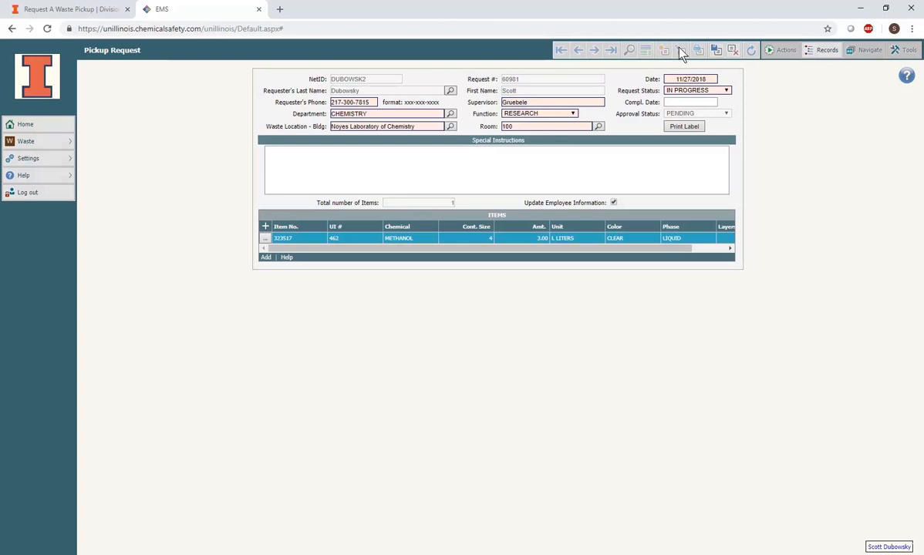
- Set Request Status to COMPLETED and save the pickup request
left_click(725, 90)
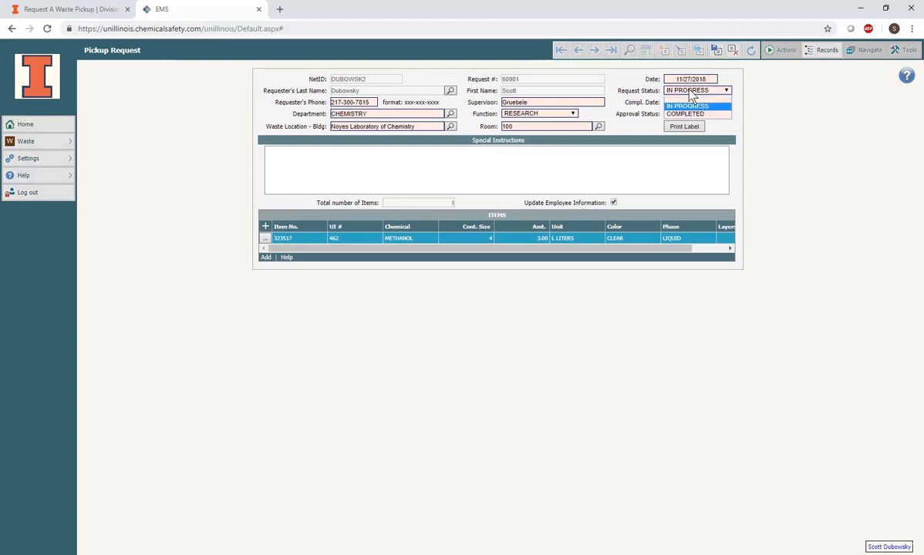
left_click(684, 115)
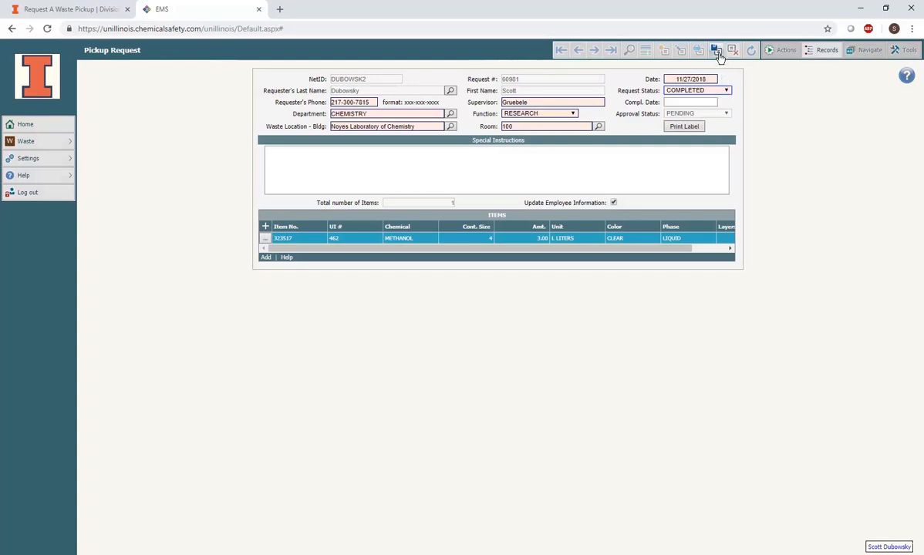
mouse_move(717, 49)
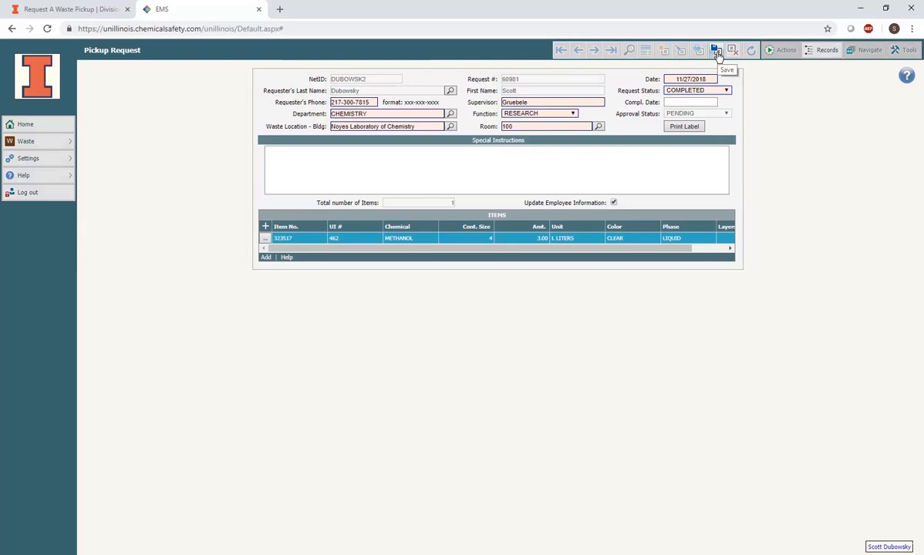
left_click(716, 49)
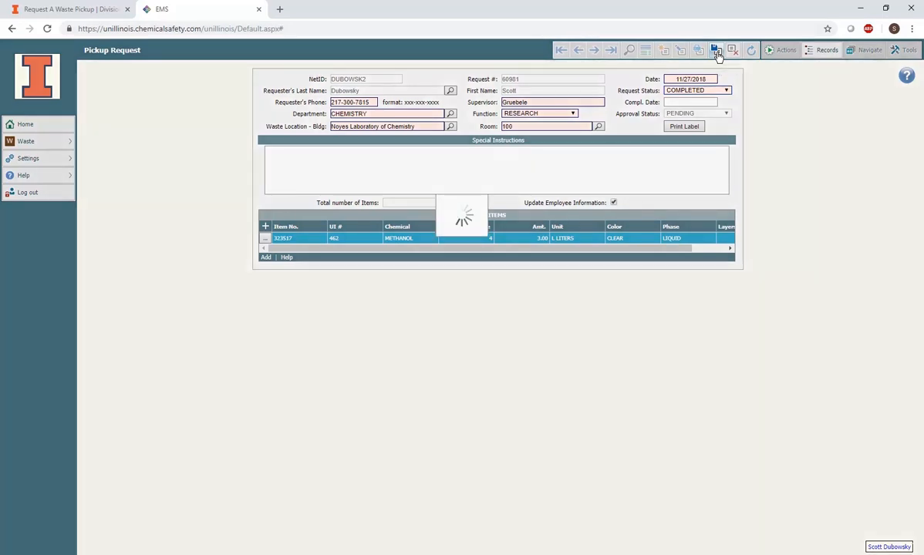
left_click(716, 49)
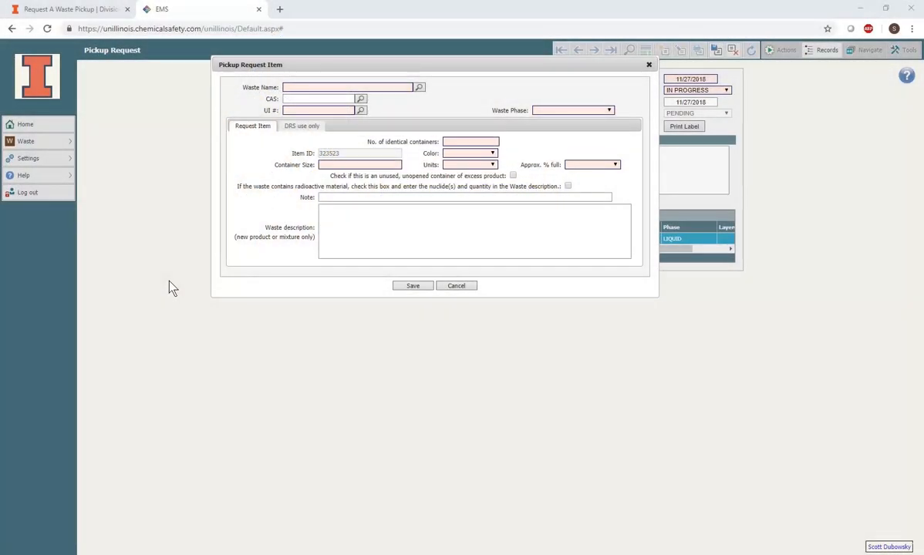
mouse_move(288, 123)
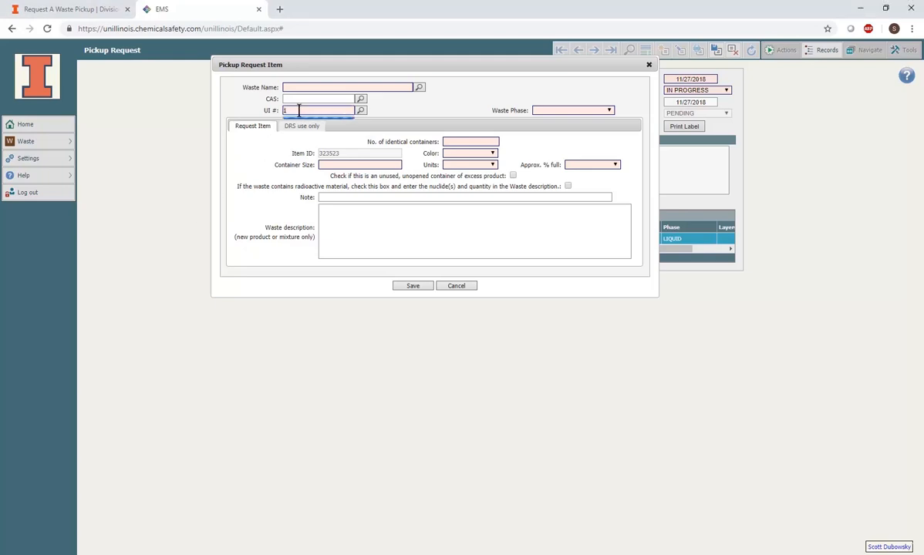
- Enter NEW CHEMICAL as the waste name, a clear liquid
type("NEW CHEMICAL")
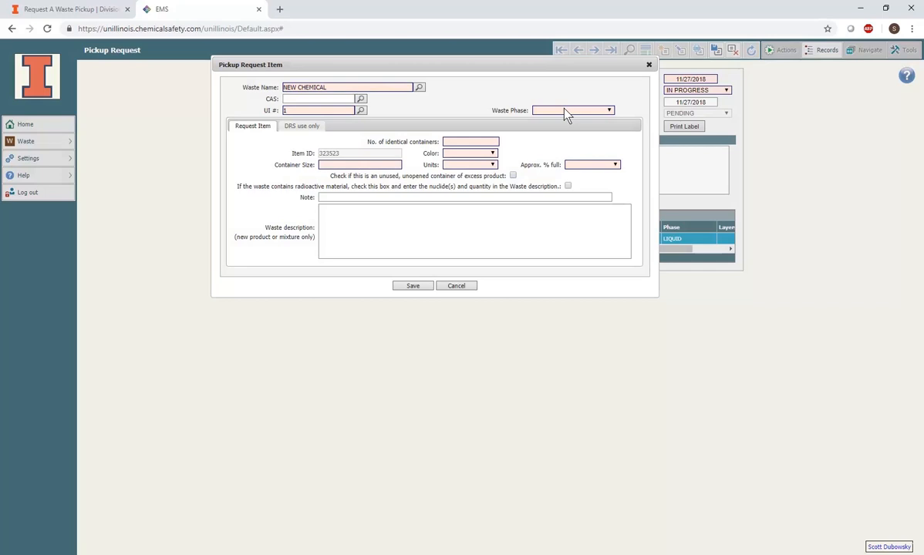
left_click(570, 110)
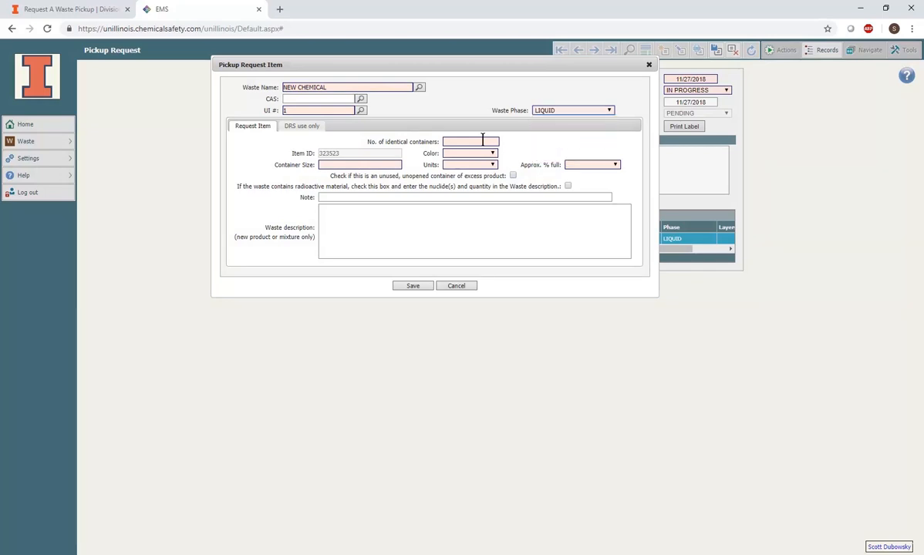
left_click(492, 153)
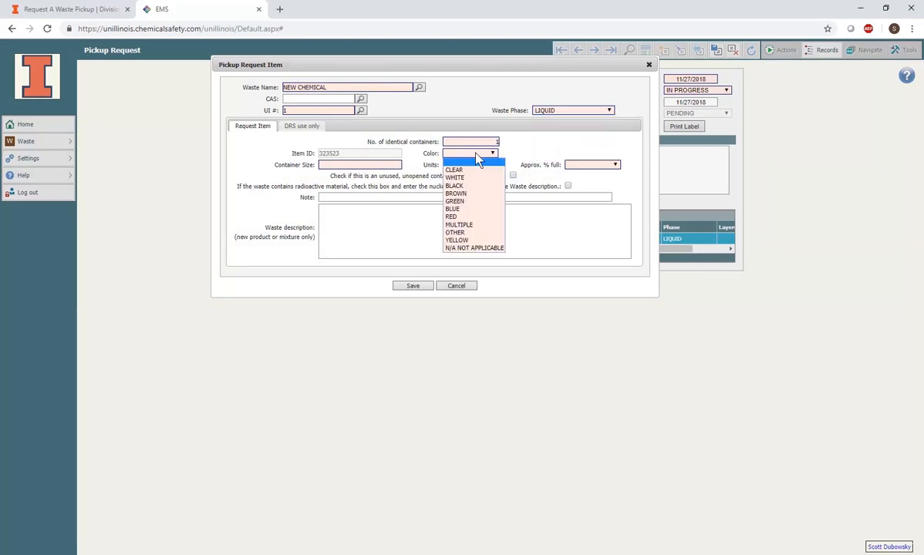
left_click(453, 169)
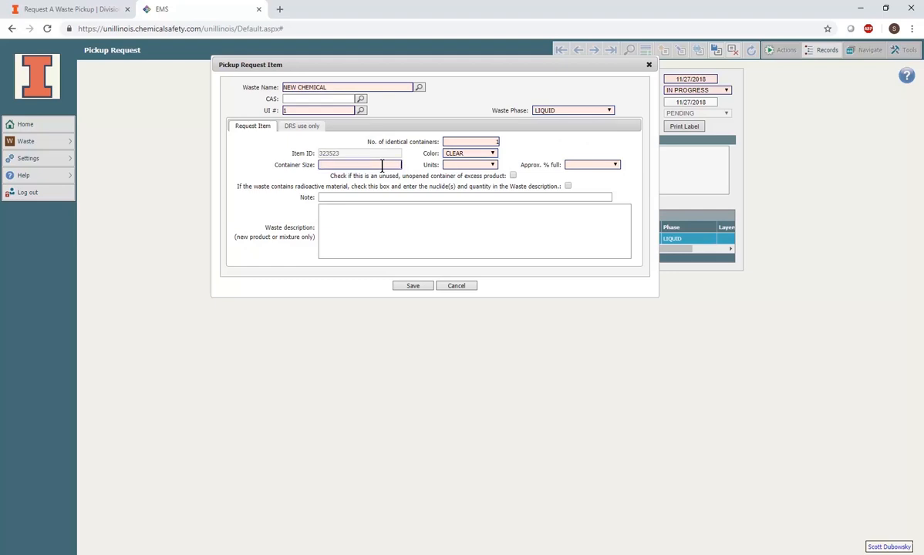
- Measure it in liters at 100% full, then reset to a blank item form
left_click(492, 164)
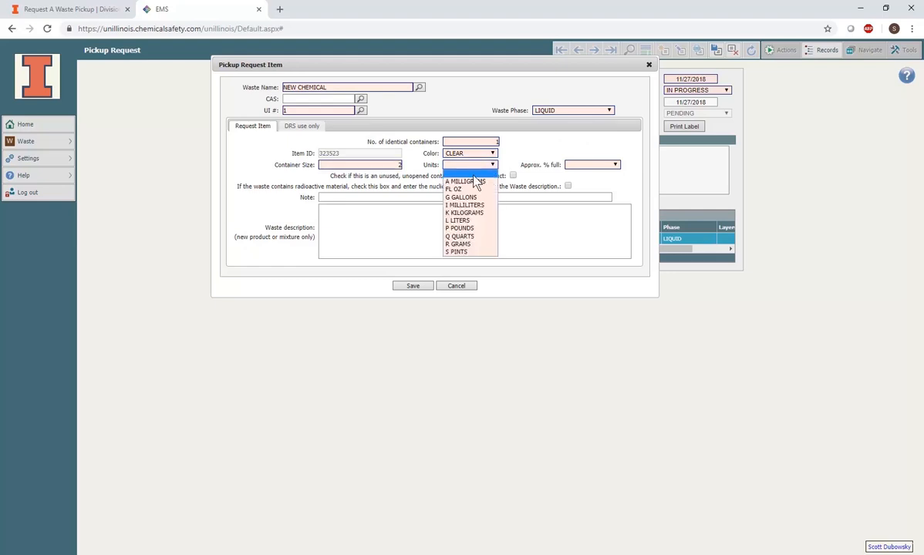
left_click(457, 220)
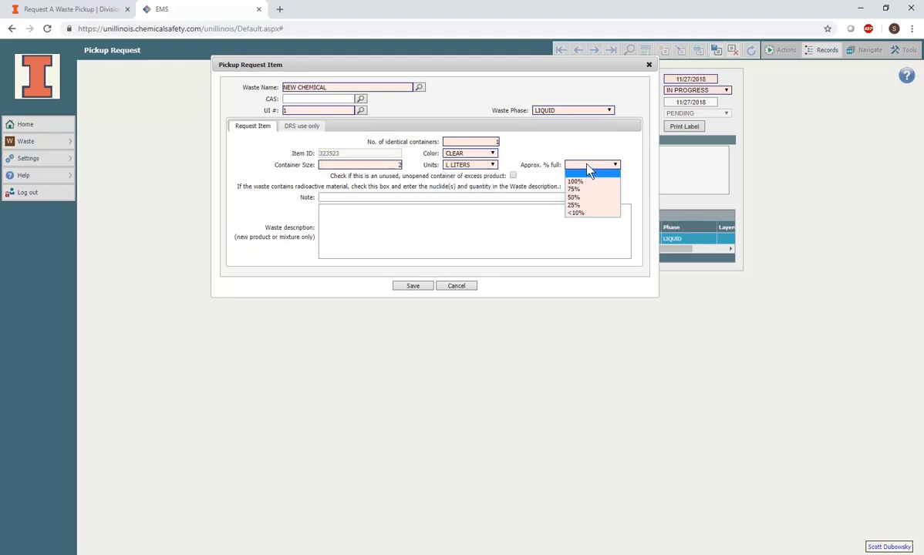
left_click(575, 180)
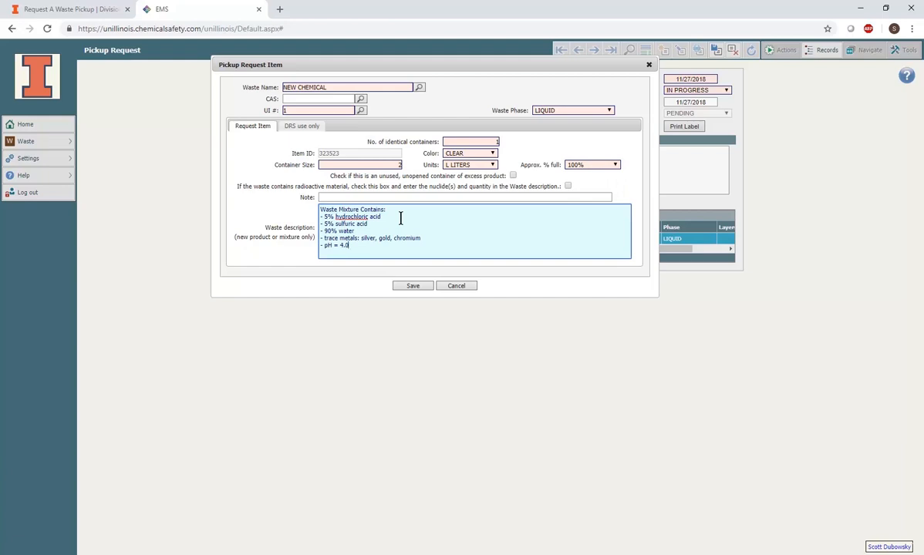
left_click(413, 285)
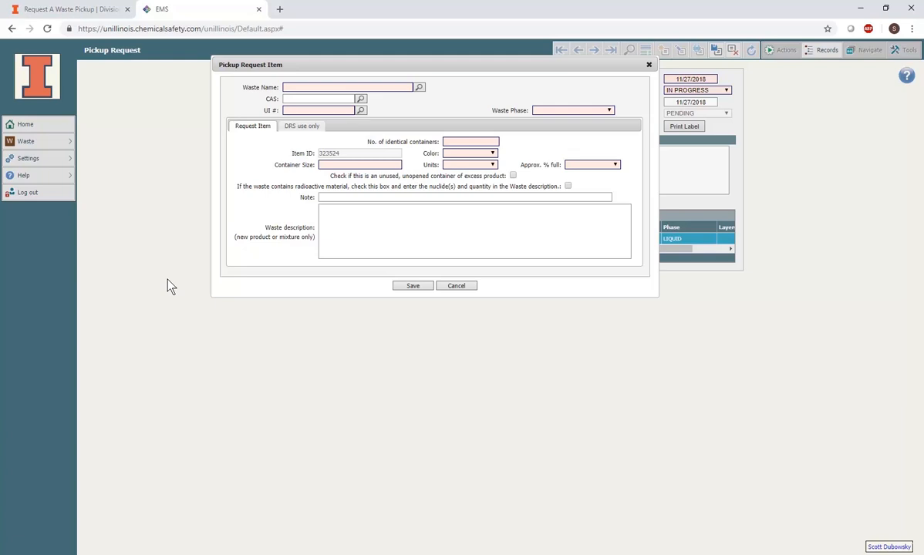
- Add a Sharps Disposal Container - 2 Gallon item (solid, gallons, 100% full) and save it
left_click(347, 87)
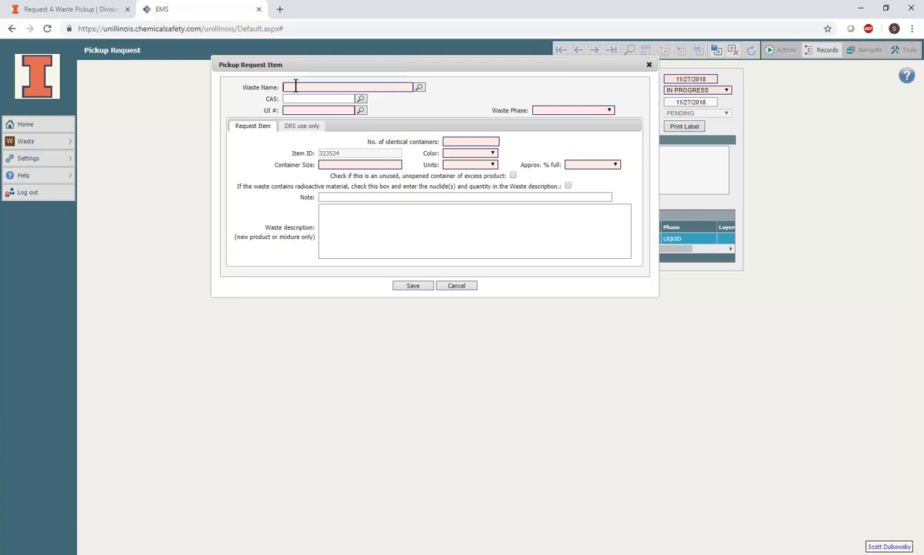
type("sharps")
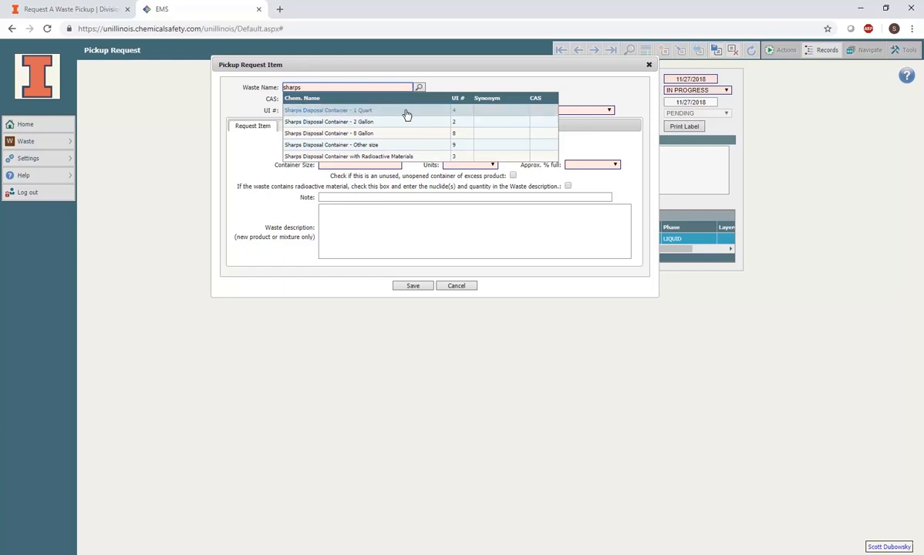
mouse_move(403, 122)
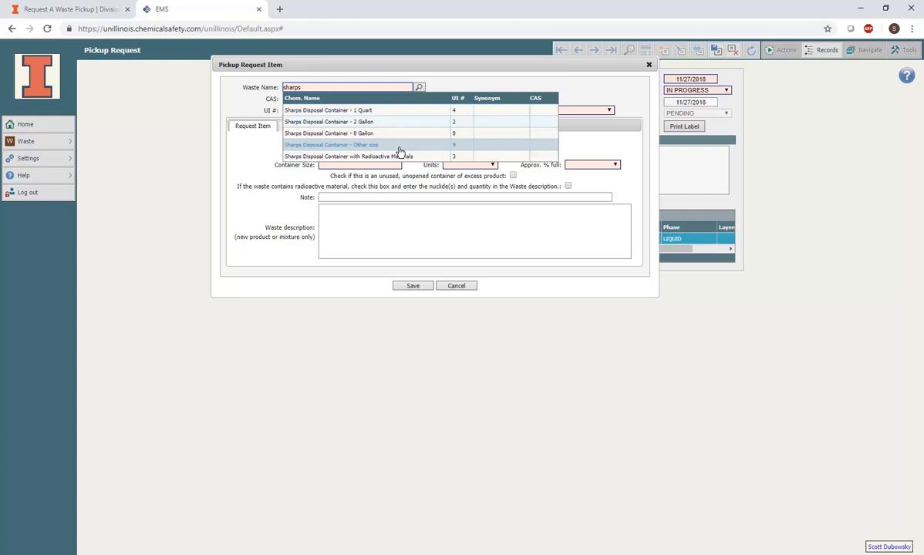
left_click(328, 120)
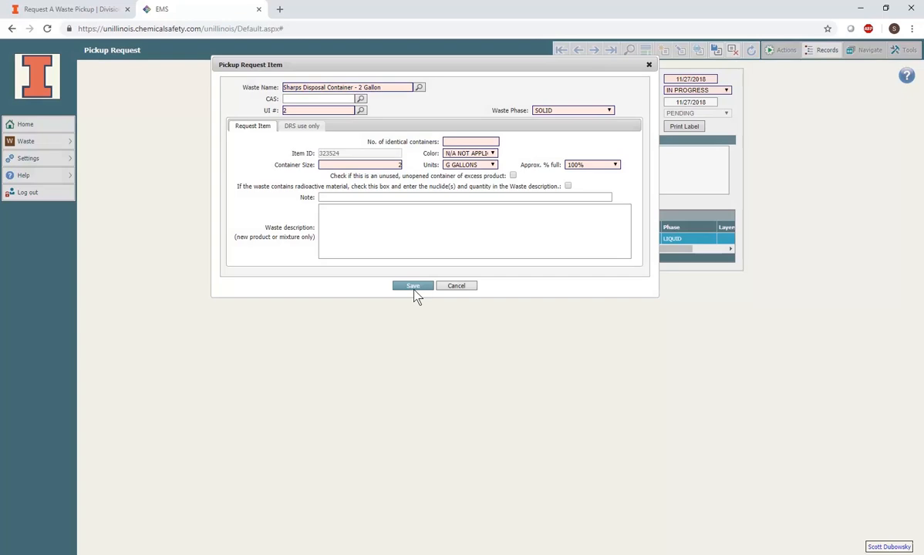
left_click(414, 286)
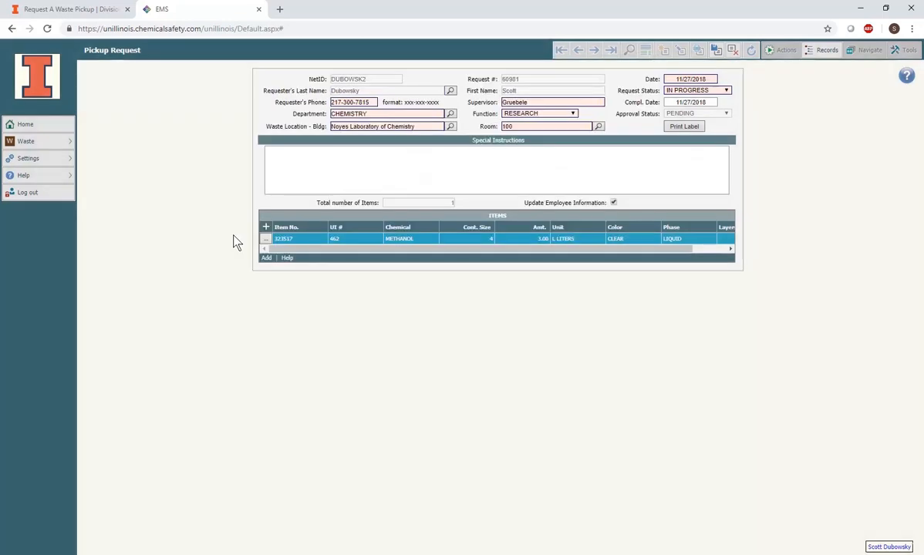